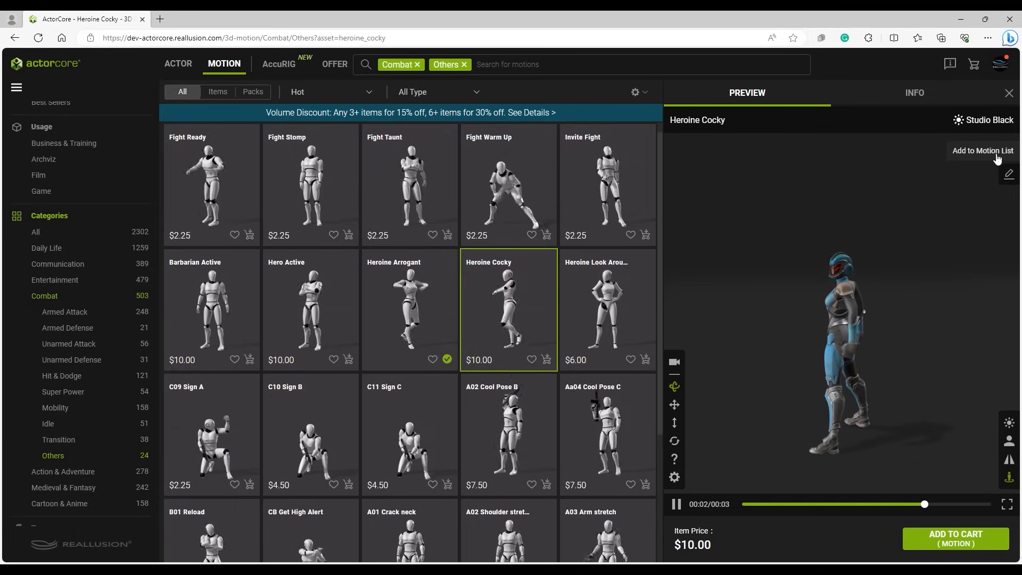
Step: Add the Heroine Cocky motion to the motion list and open the account menu
left_click(983, 151)
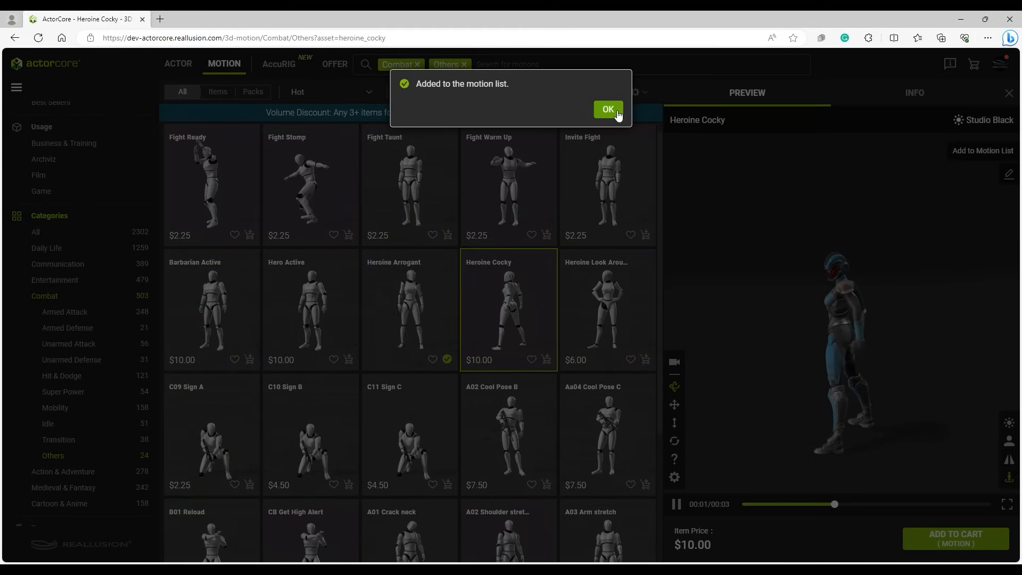
left_click(607, 109)
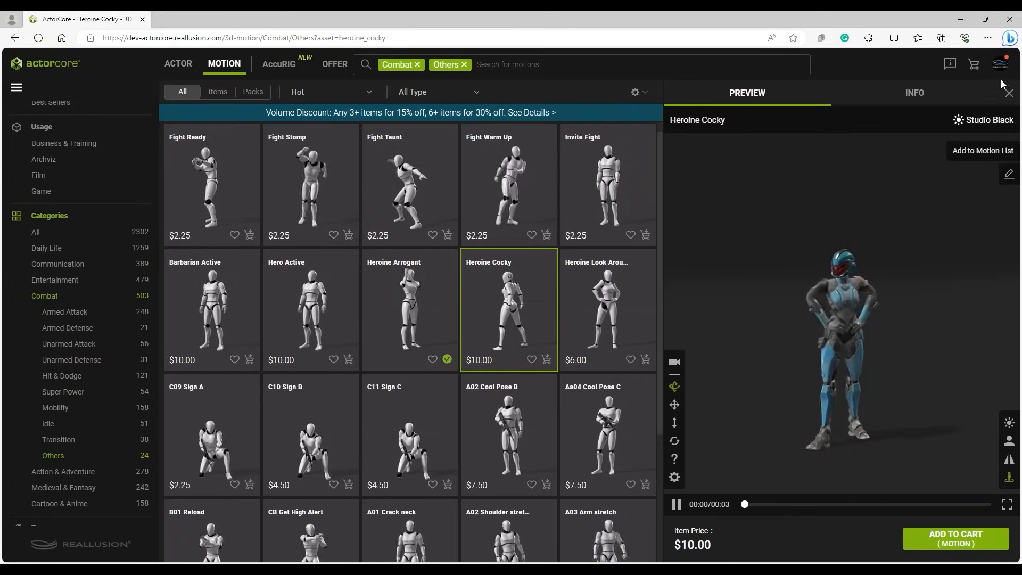
left_click(909, 250)
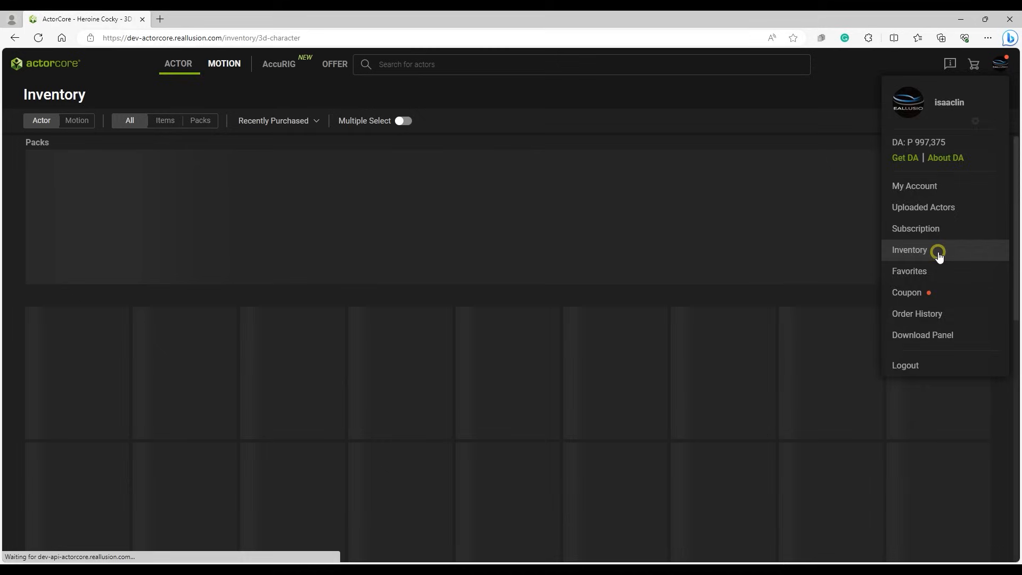
Step: In Inventory's Motion view, add Cheer Both Thumbs Like and Fist Jump Kick to the motion list
left_click(909, 250)
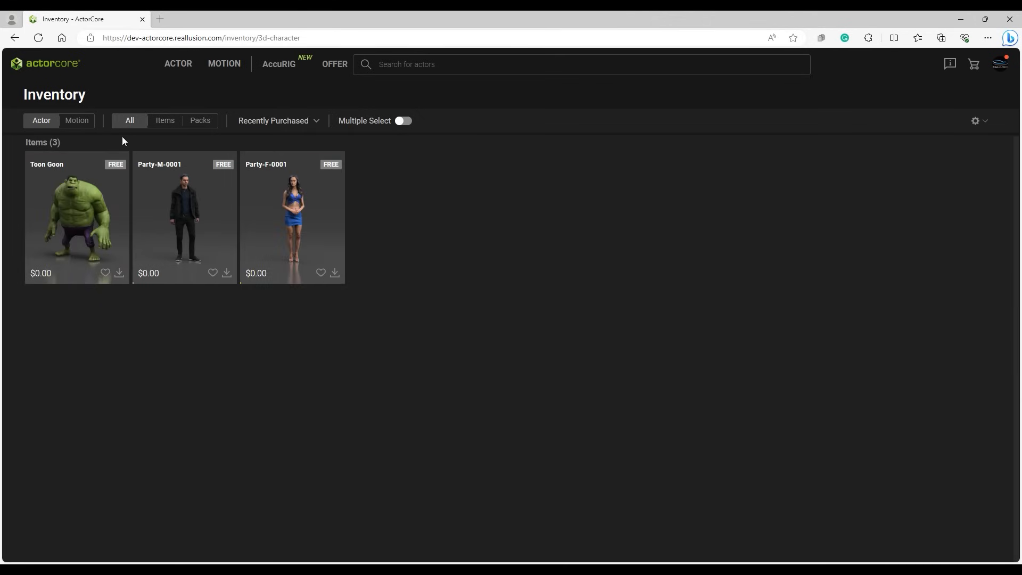
left_click(76, 120)
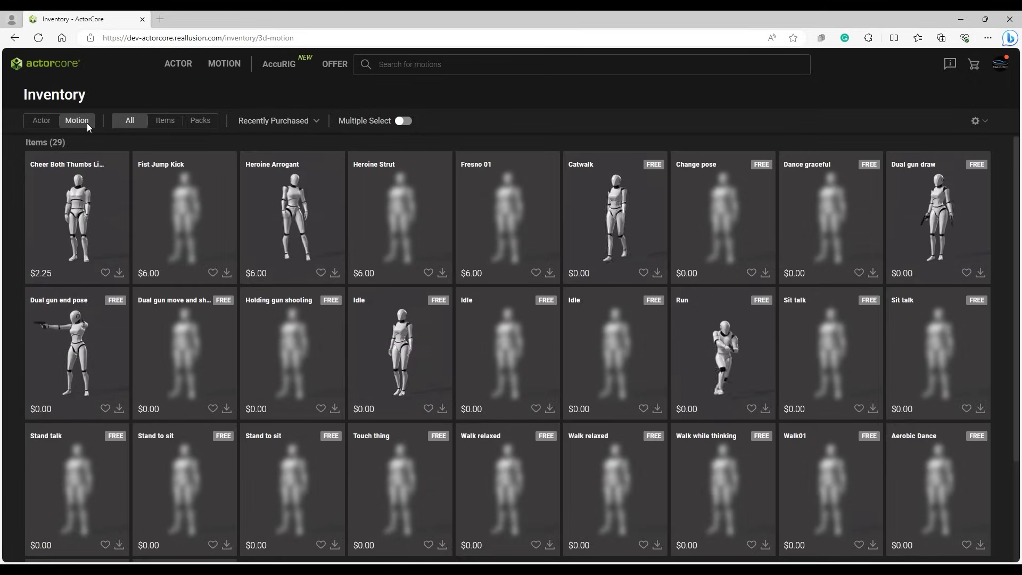
left_click(76, 219)
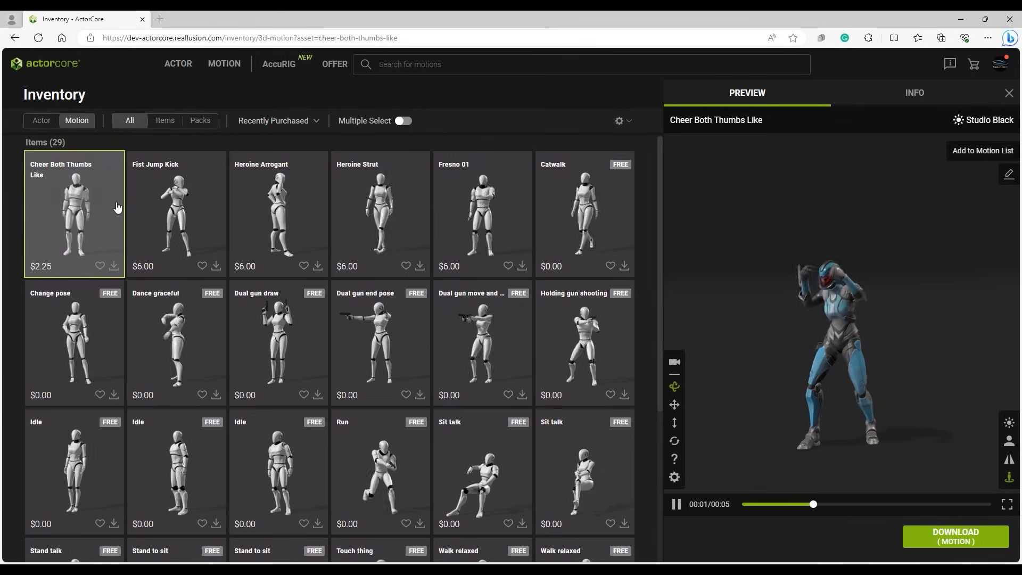
left_click(982, 151)
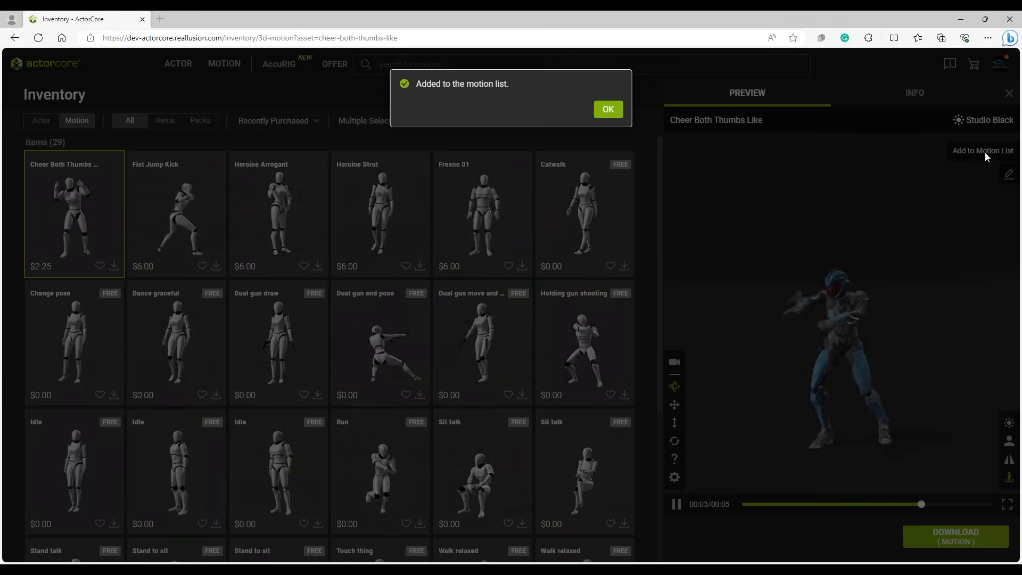
left_click(175, 212)
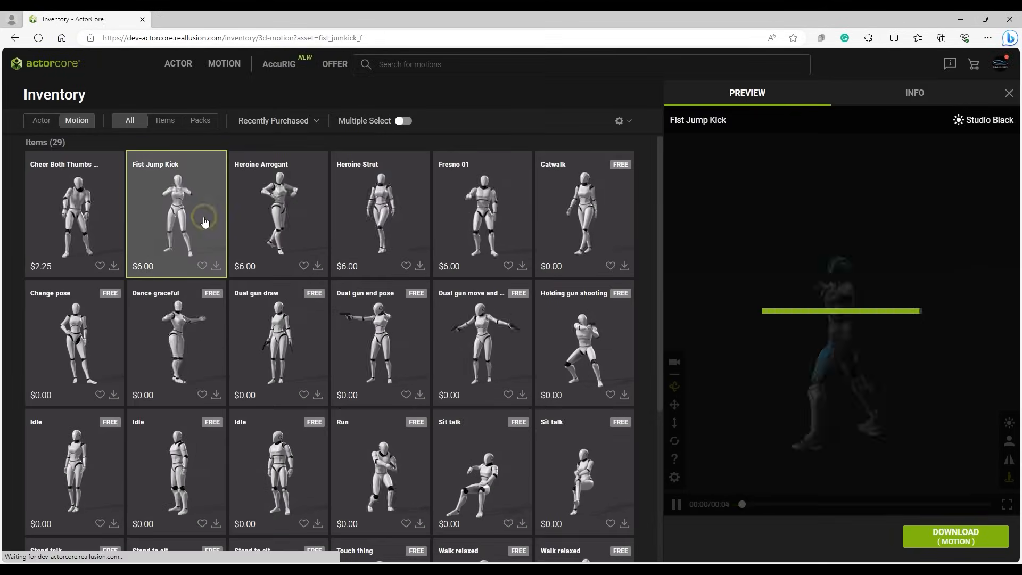
left_click(982, 151)
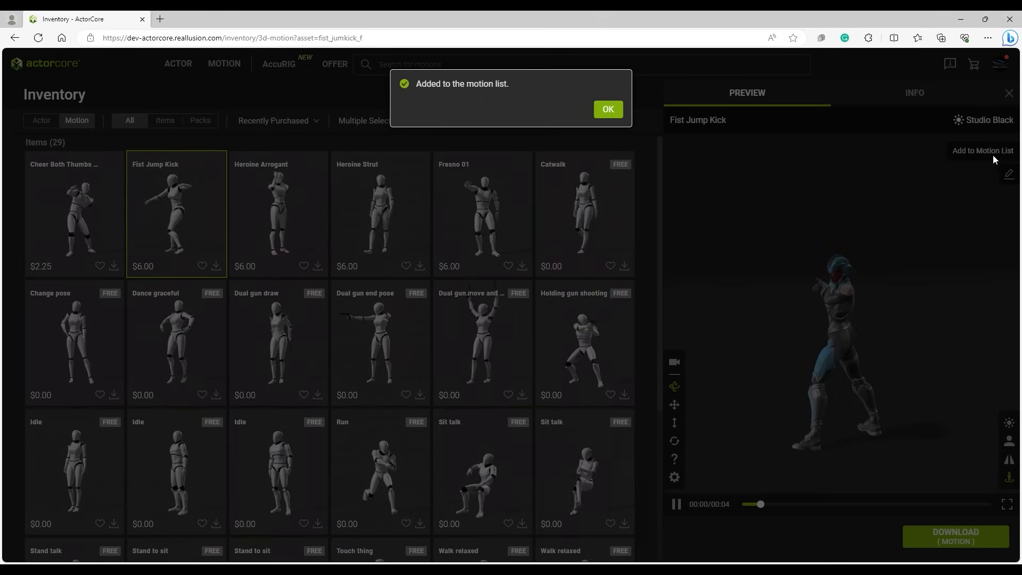
Step: Add Heroine Arrogant and Heroine Strut to the motion list, then open the actor's settings
left_click(278, 212)
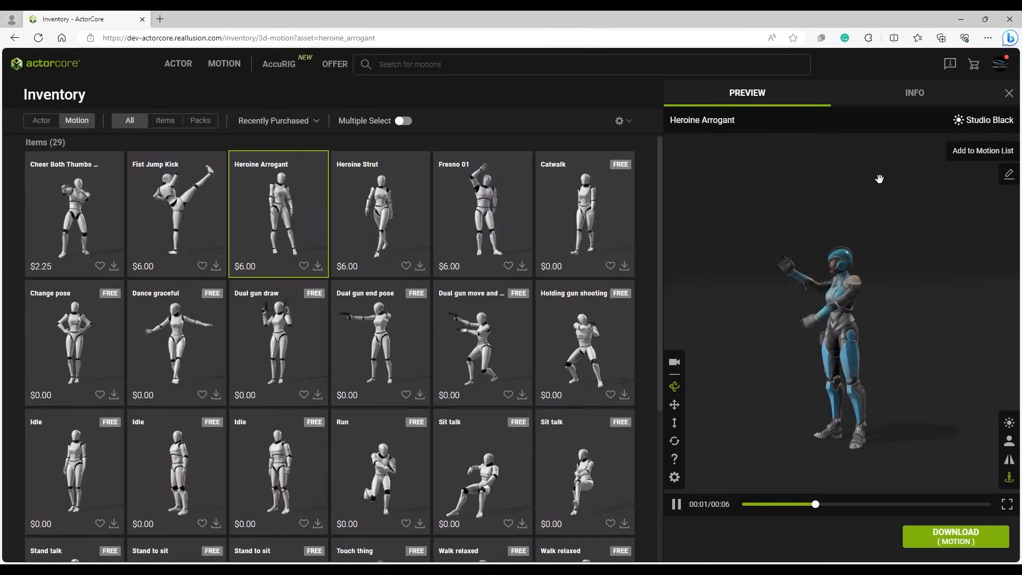
left_click(381, 215)
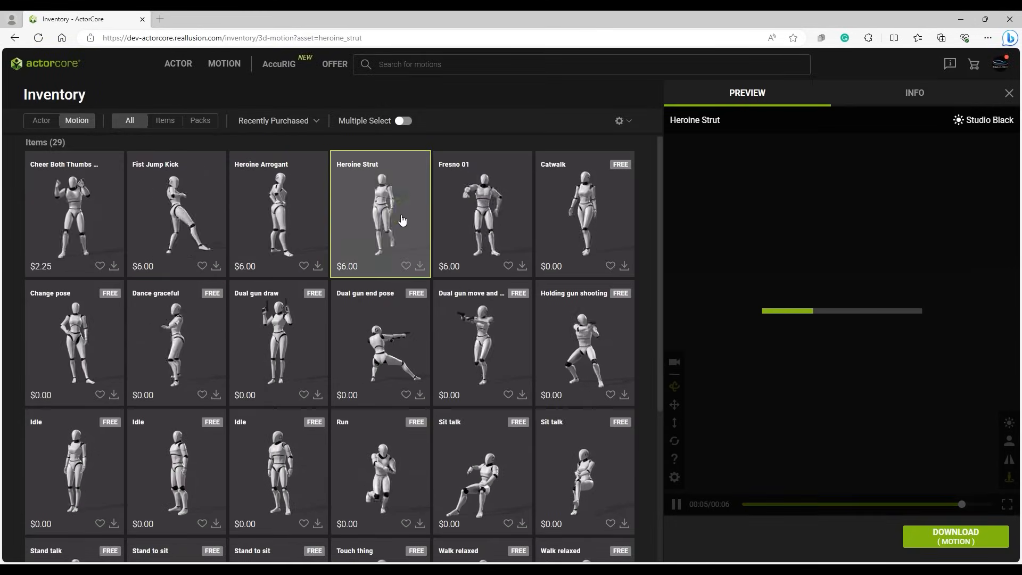
left_click(981, 150)
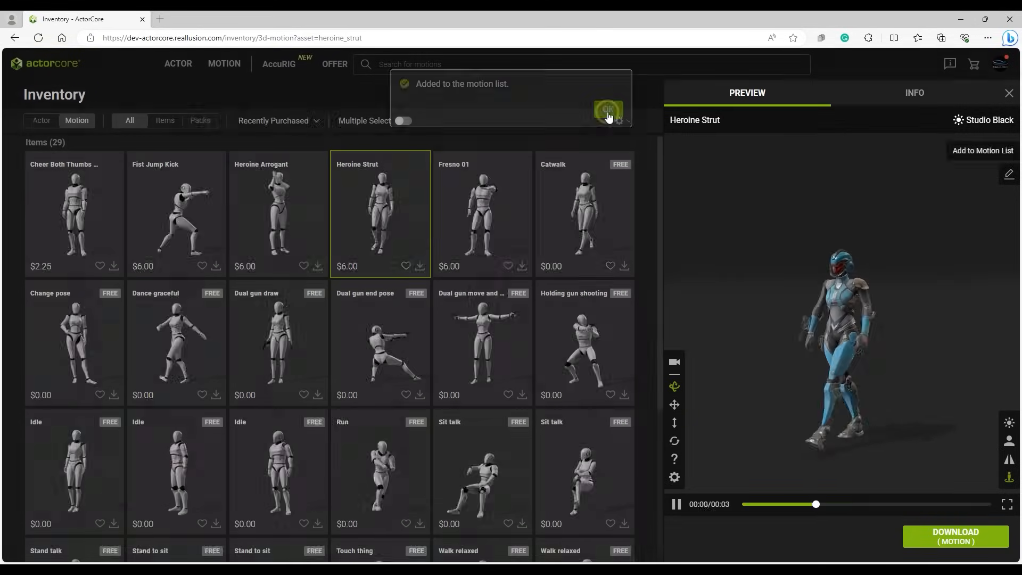
left_click(607, 108)
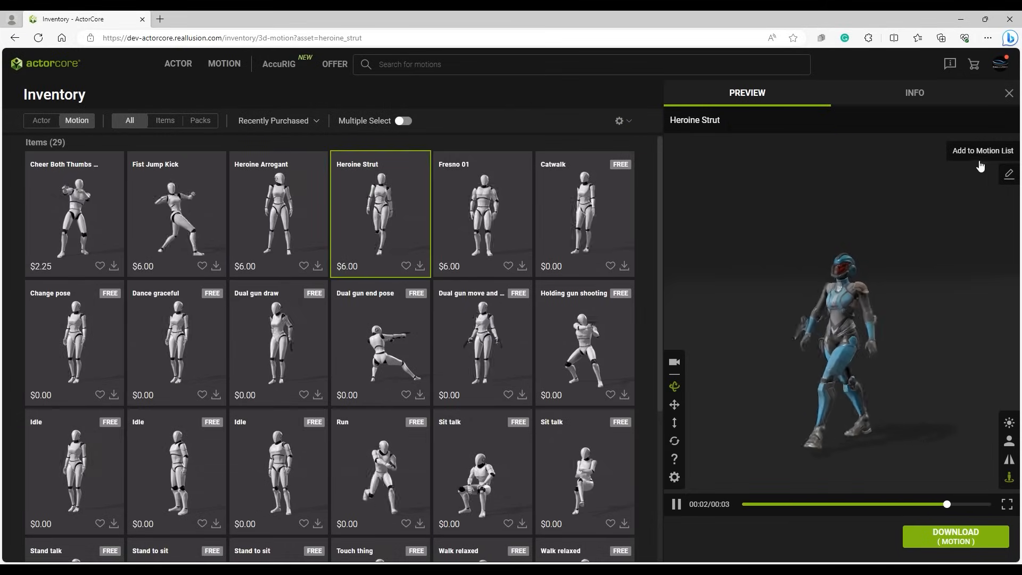
left_click(1009, 174)
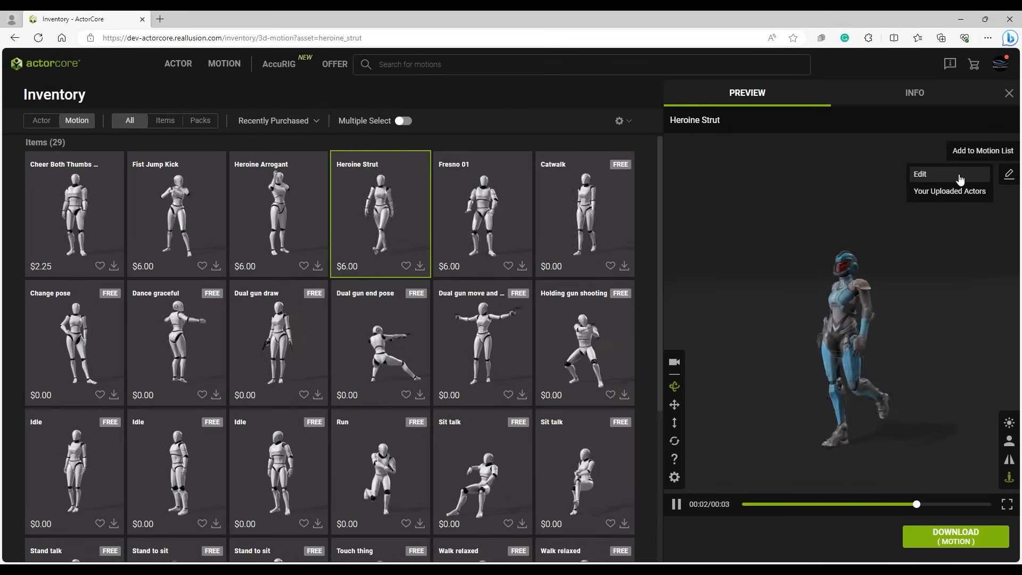
left_click(920, 174)
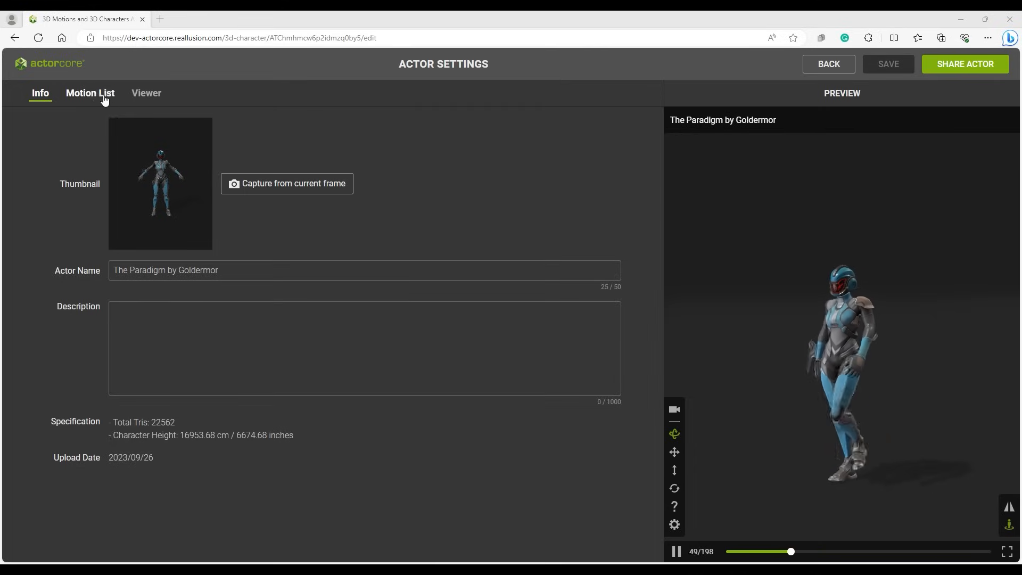
Step: Show the Motion List tab with five motions, Heroine Cocky as default
left_click(90, 93)
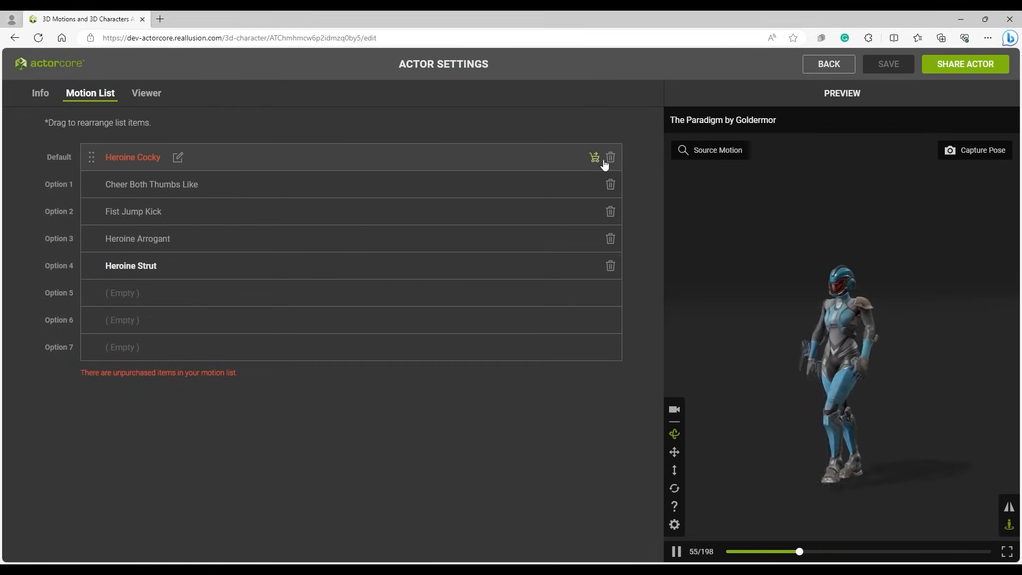
Step: Delete Heroine Cocky, then drag Heroine Strut to default with Heroine Arrogant second
left_click(610, 157)
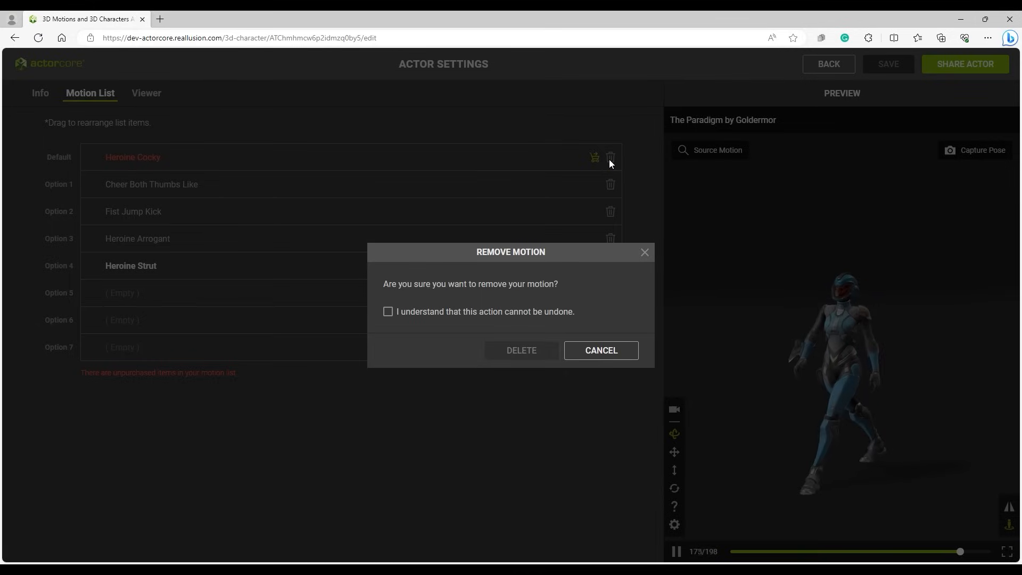
left_click(388, 311)
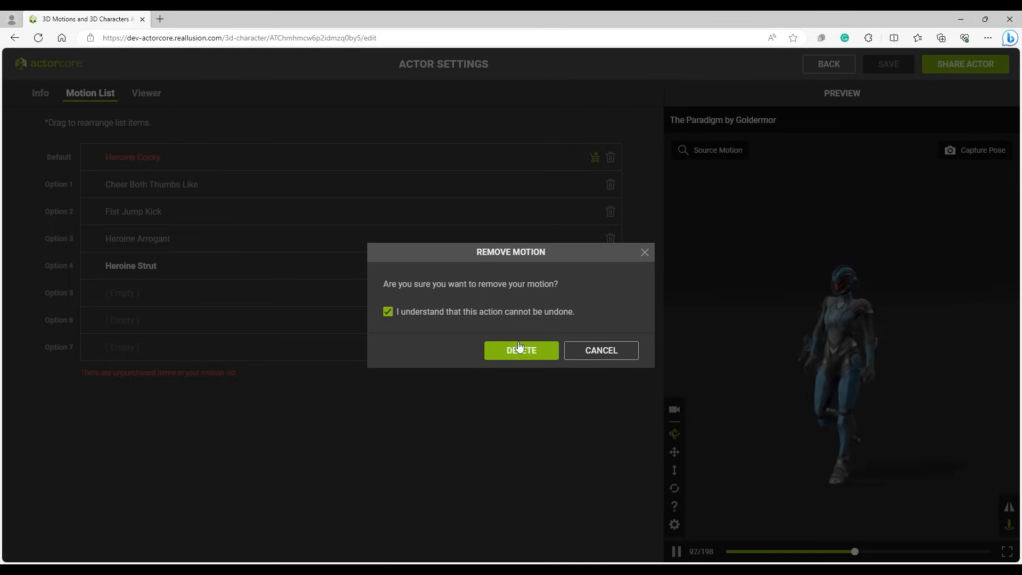
left_click(521, 351)
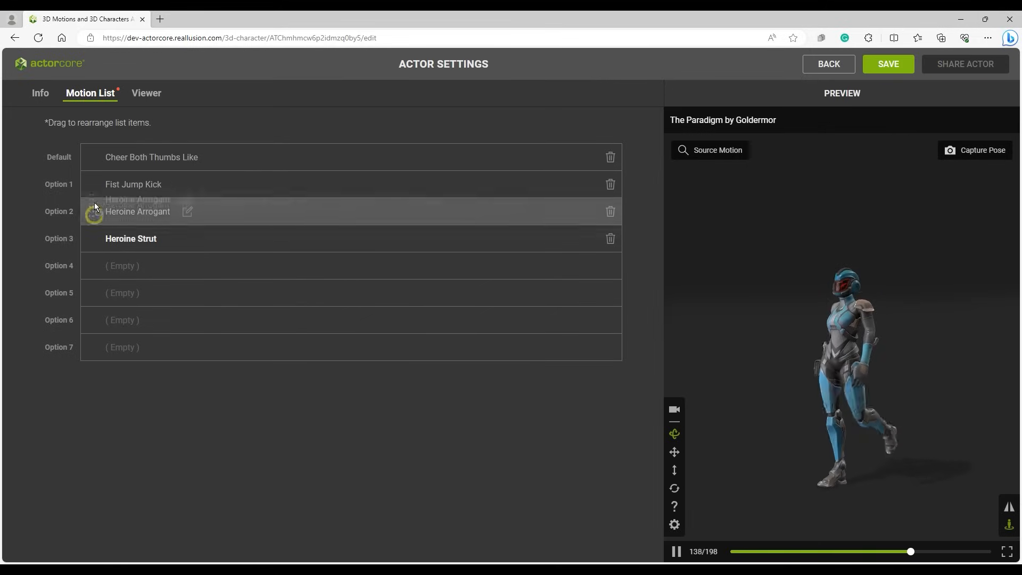
left_click_drag(137, 212, 137, 157)
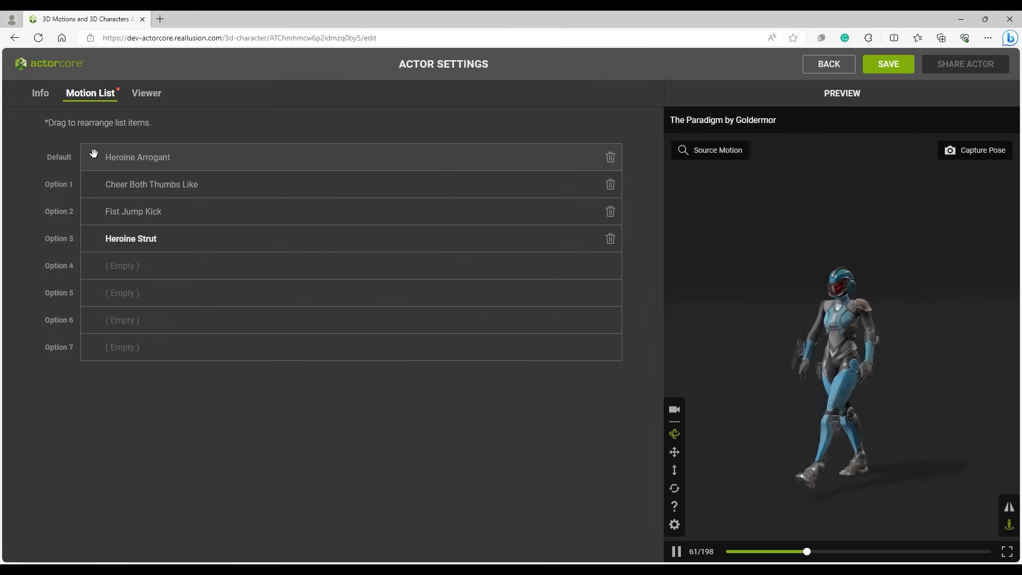
left_click_drag(130, 238, 131, 156)
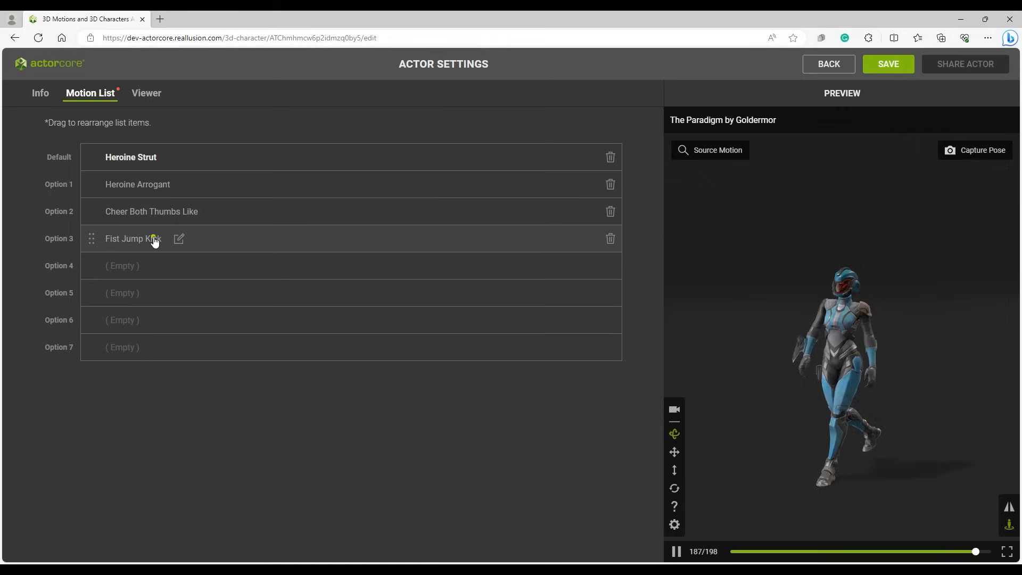
Step: Capture a Fist Jump Kick pose at frame 136 into the motion list
left_click(133, 238)
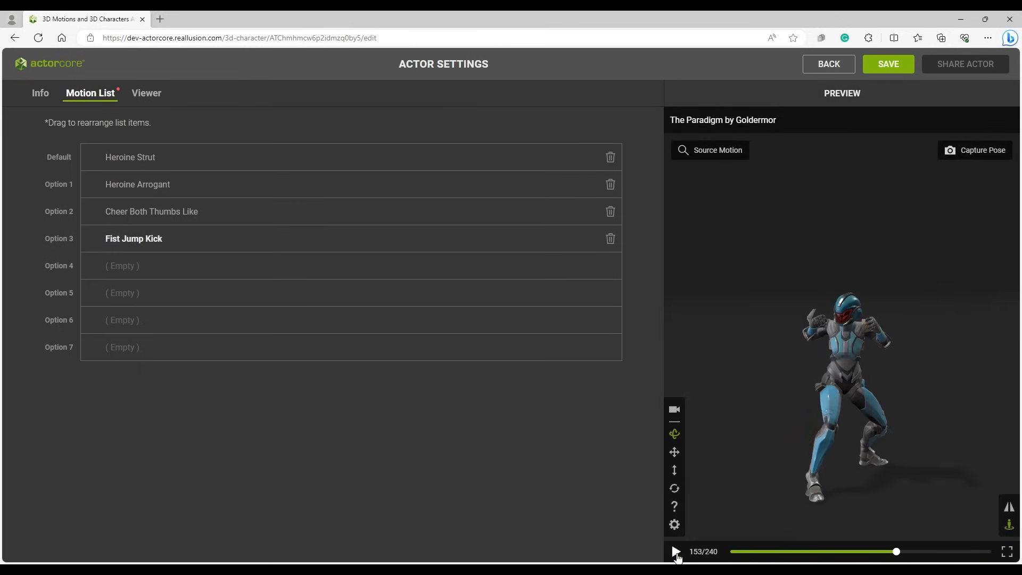
left_click_drag(896, 552, 864, 552)
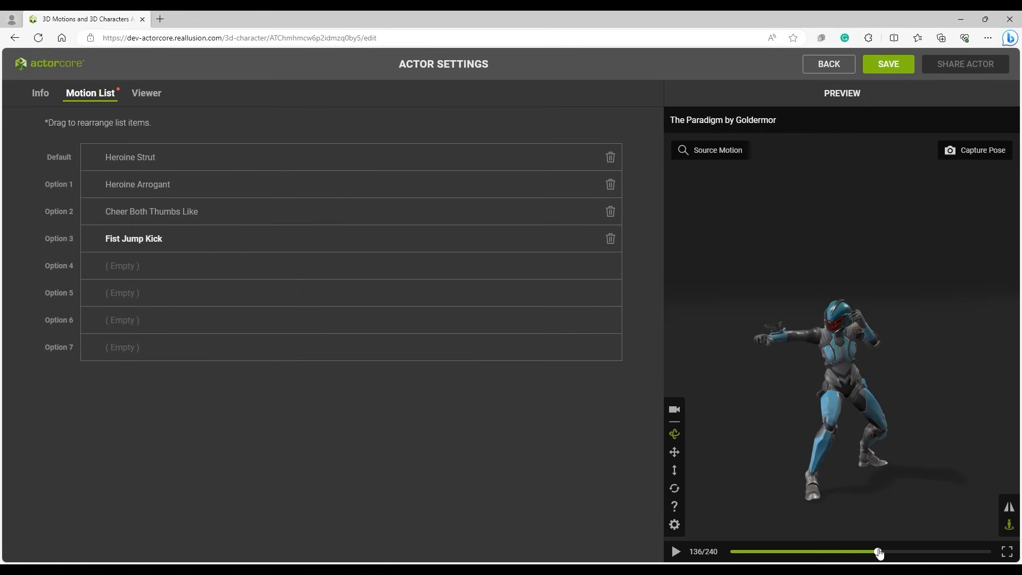
mouse_move(984, 150)
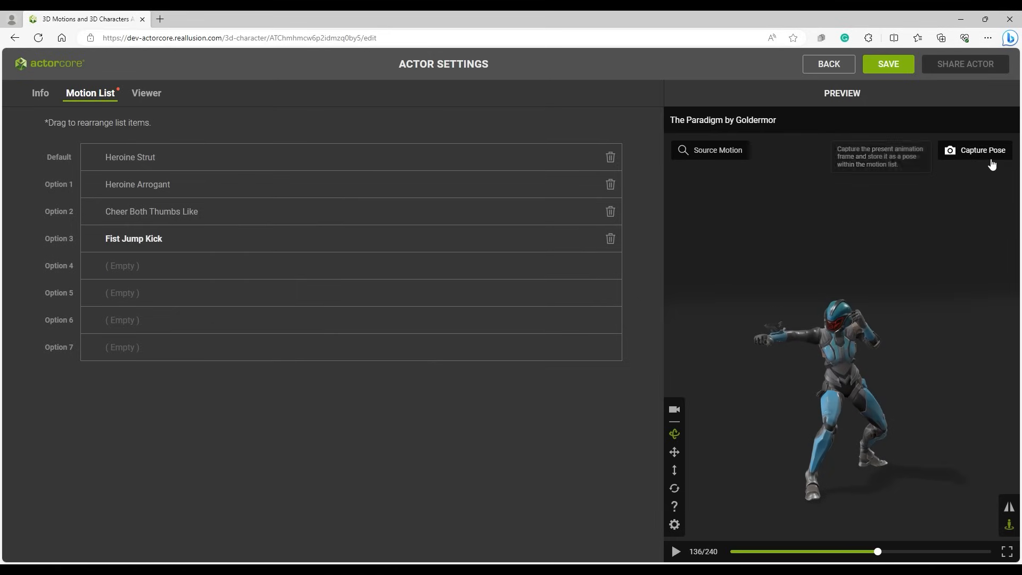
left_click(982, 150)
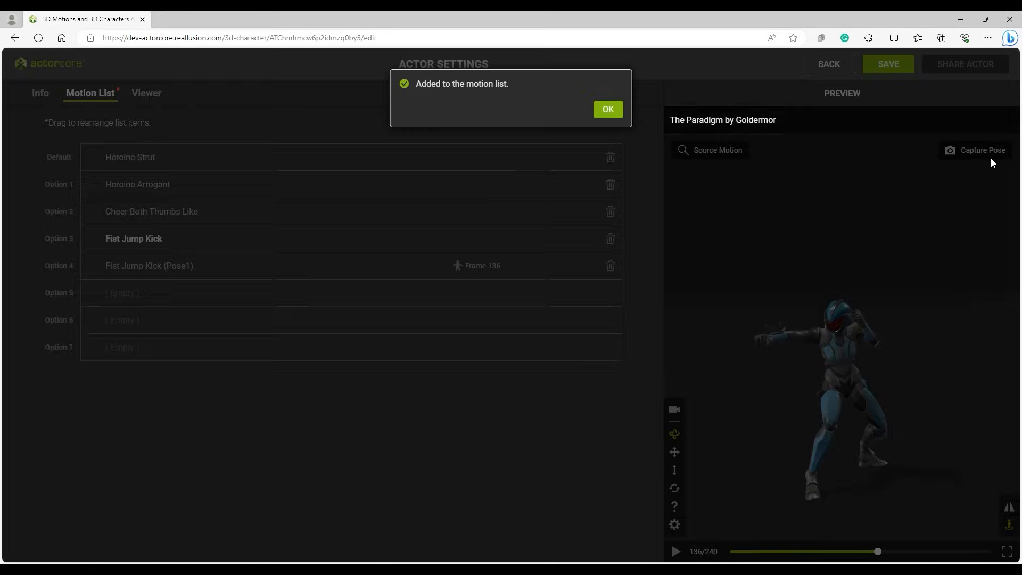
left_click(607, 109)
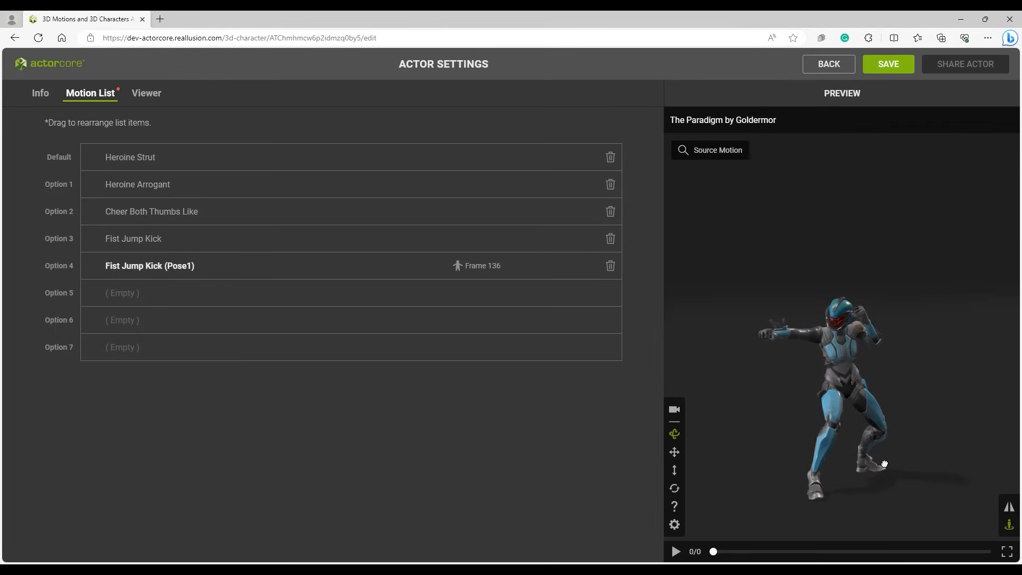
Step: Stay on the actor settings page and save the five-entry motion list
left_click(828, 64)
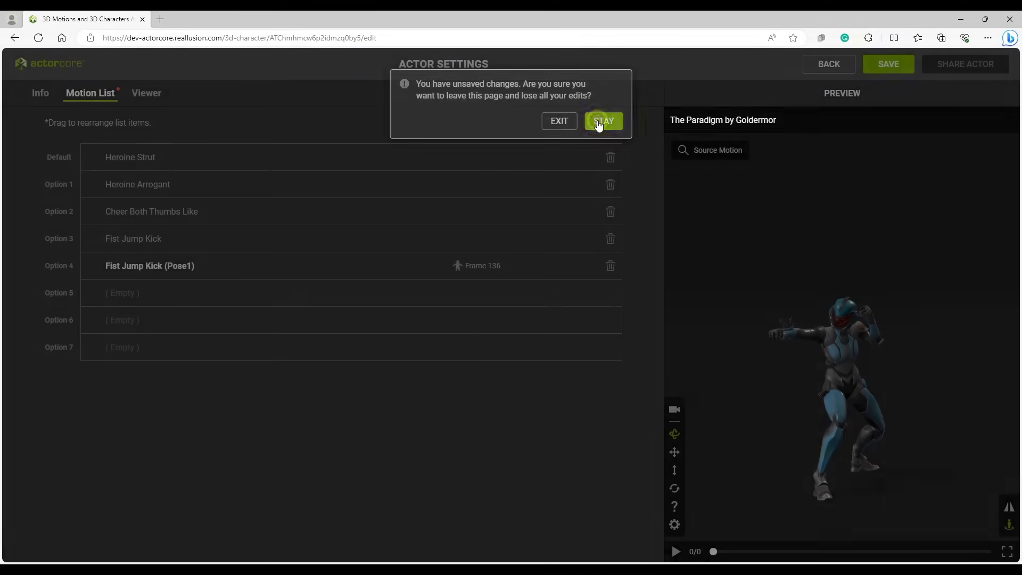
left_click(602, 122)
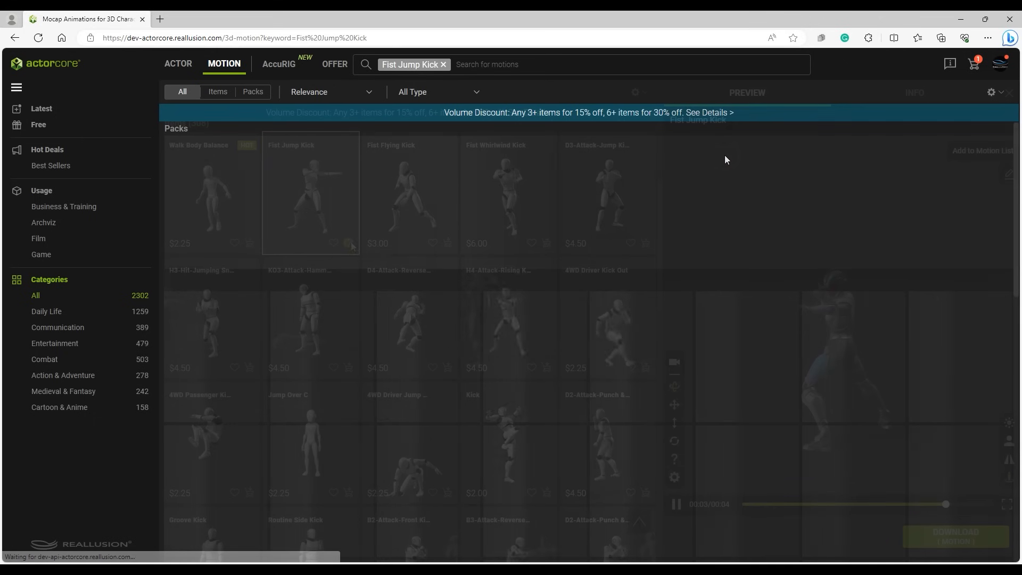
left_click(311, 192)
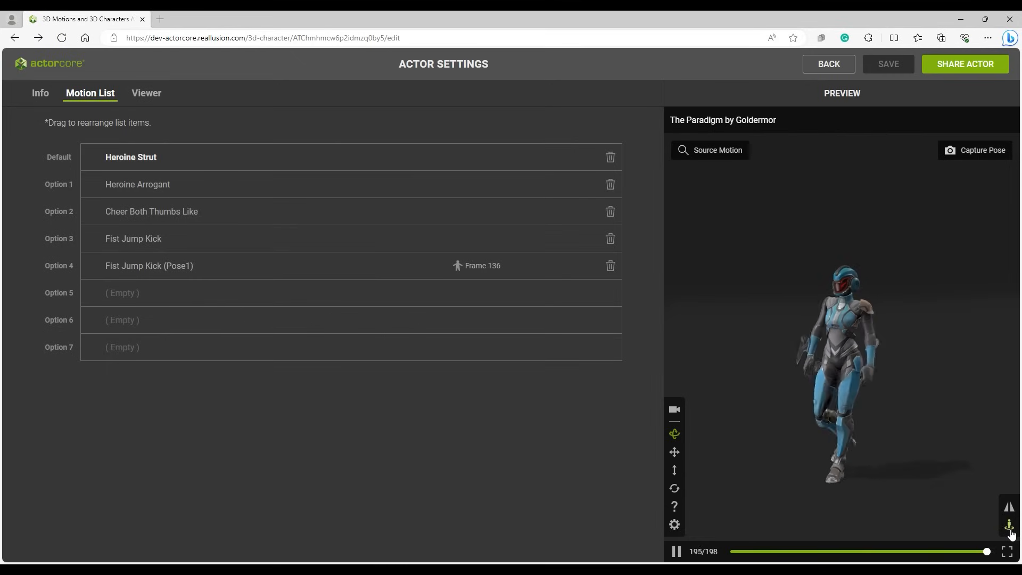
Step: In Viewer settings, enable Move in Place, choose the blue atmosphere, and keep the grid off
left_click(146, 93)
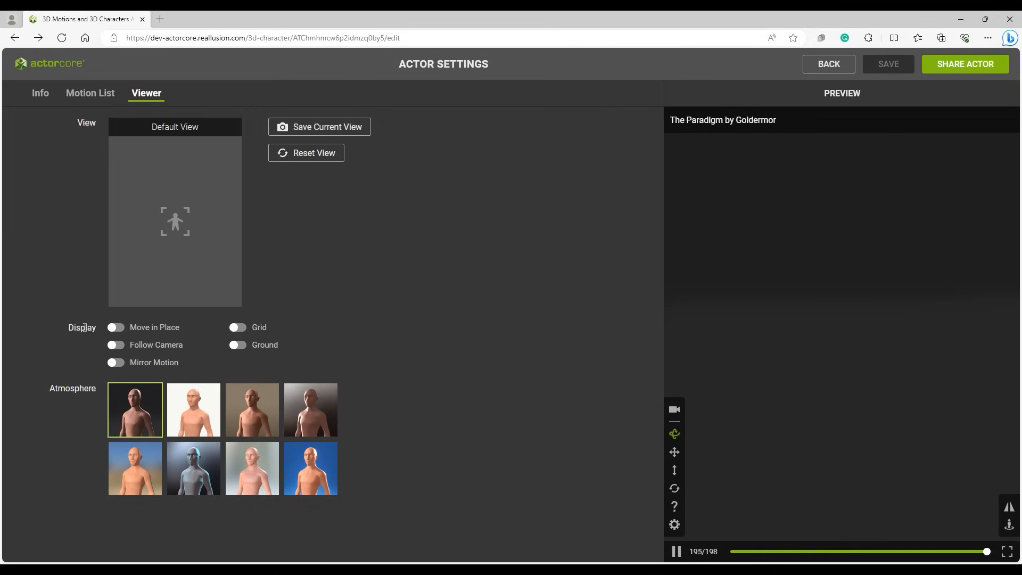
left_click(115, 328)
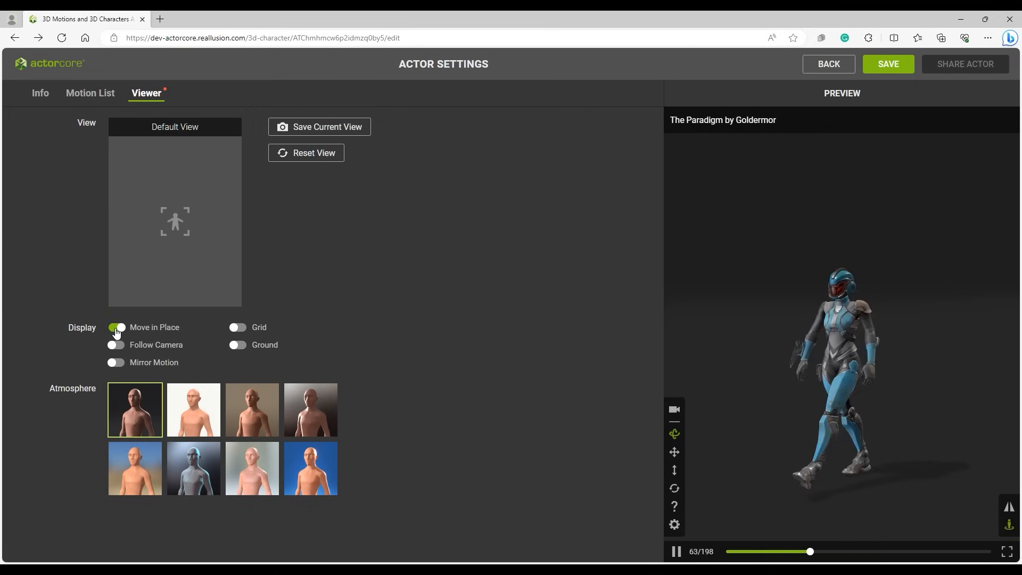
left_click(311, 467)
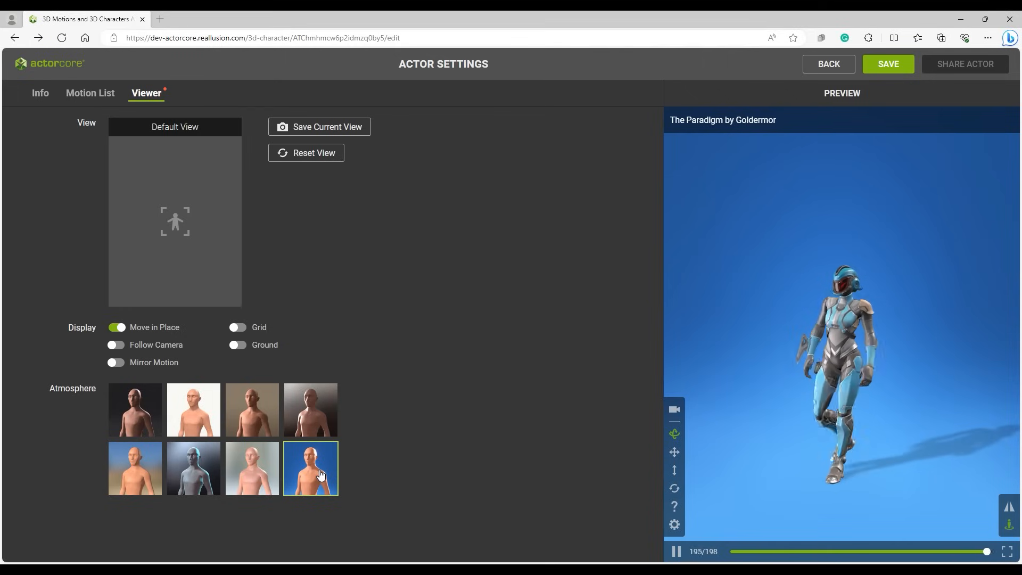
left_click(237, 327)
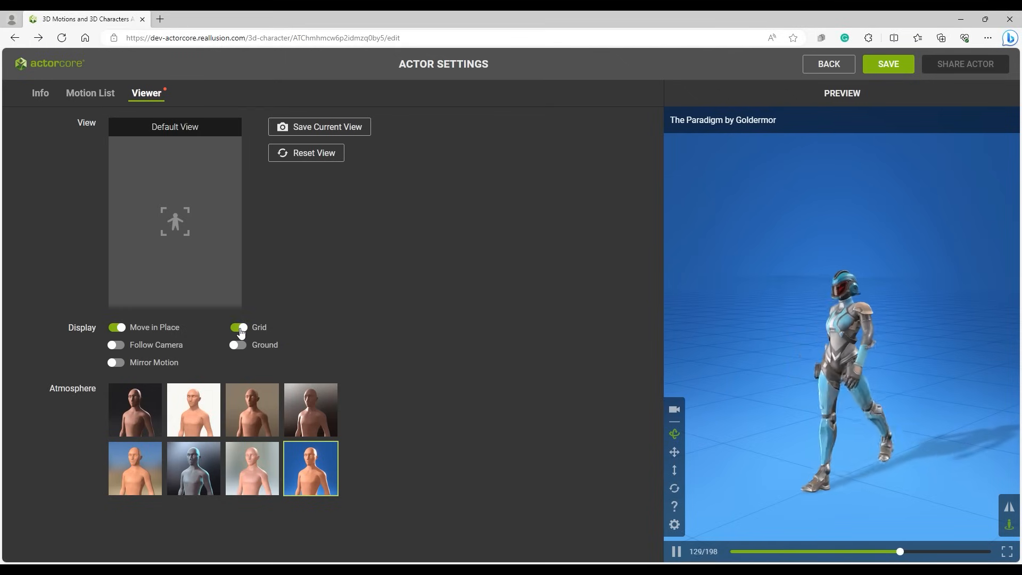
left_click(238, 327)
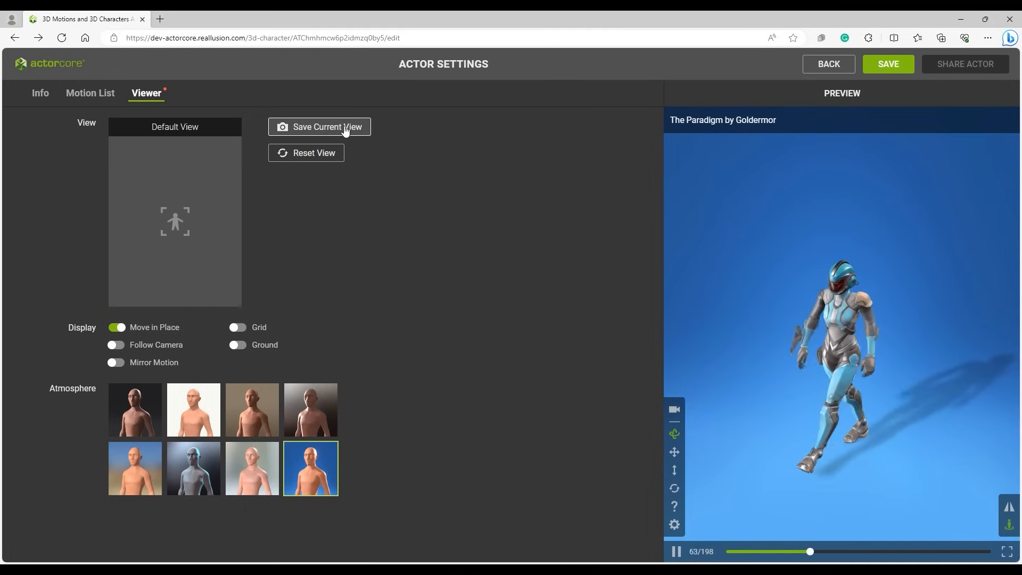
Step: Save the current camera angle as the default view, then save the viewer settings
left_click(319, 126)
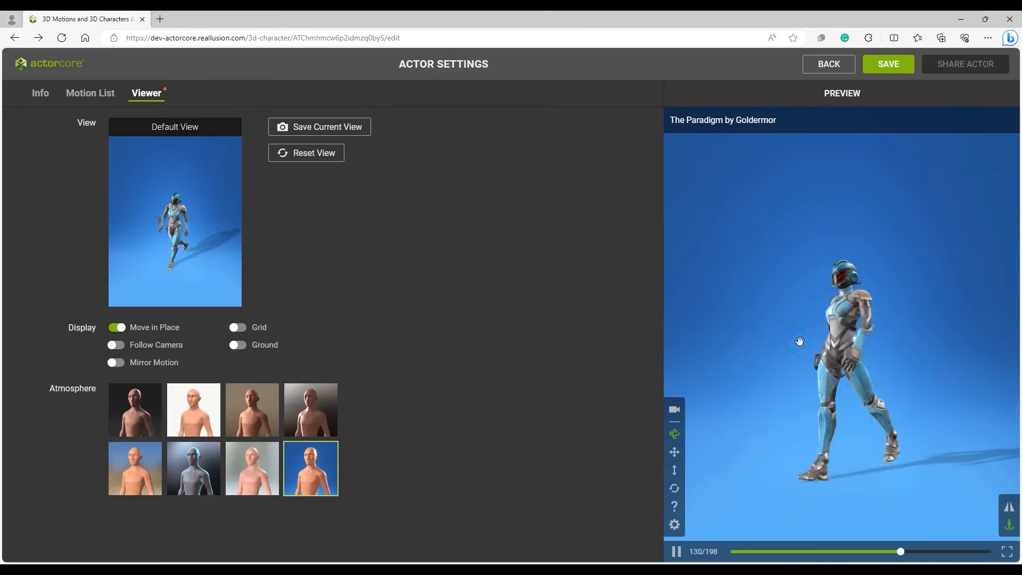
left_click(319, 127)
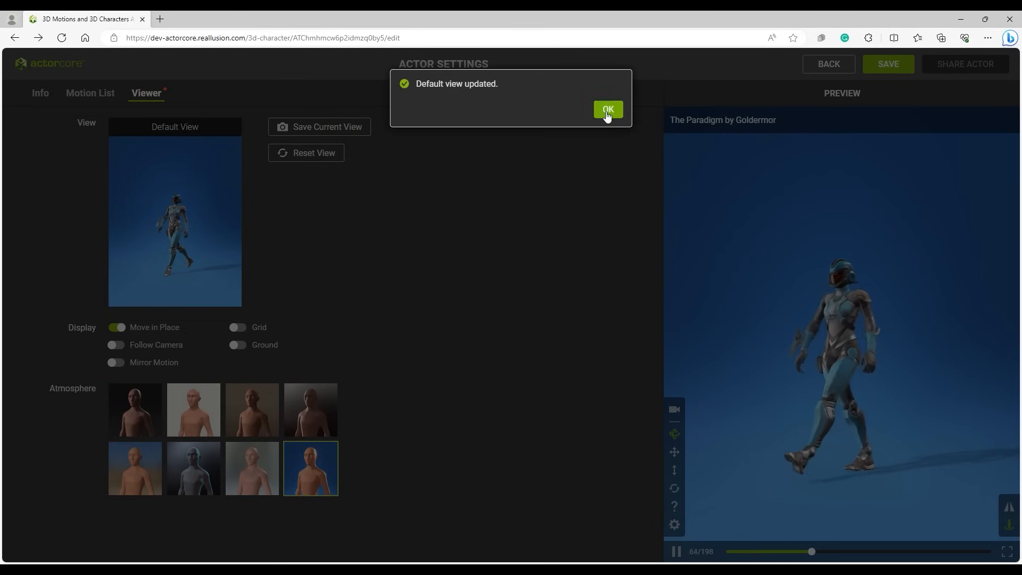
left_click(607, 109)
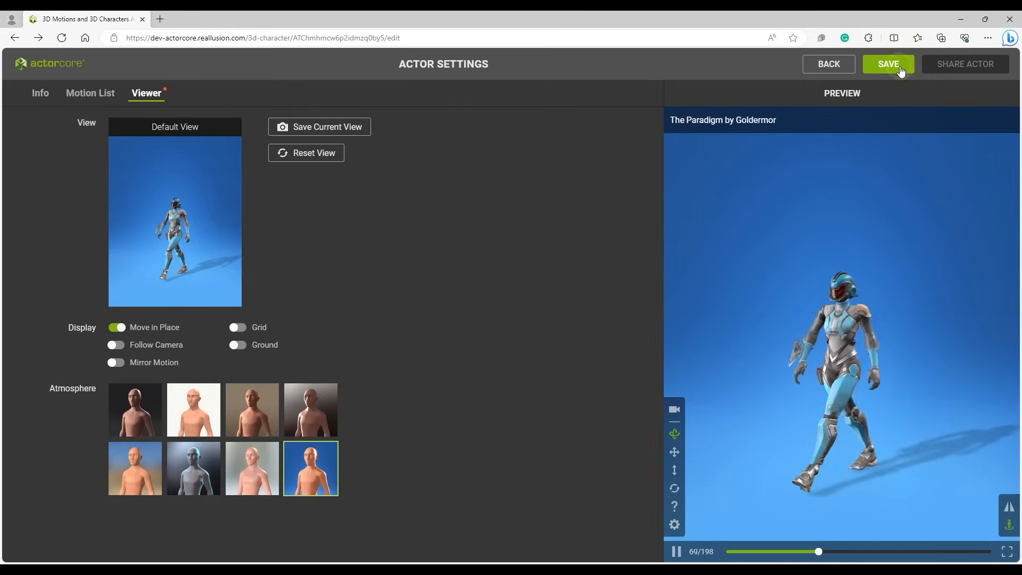
left_click(888, 64)
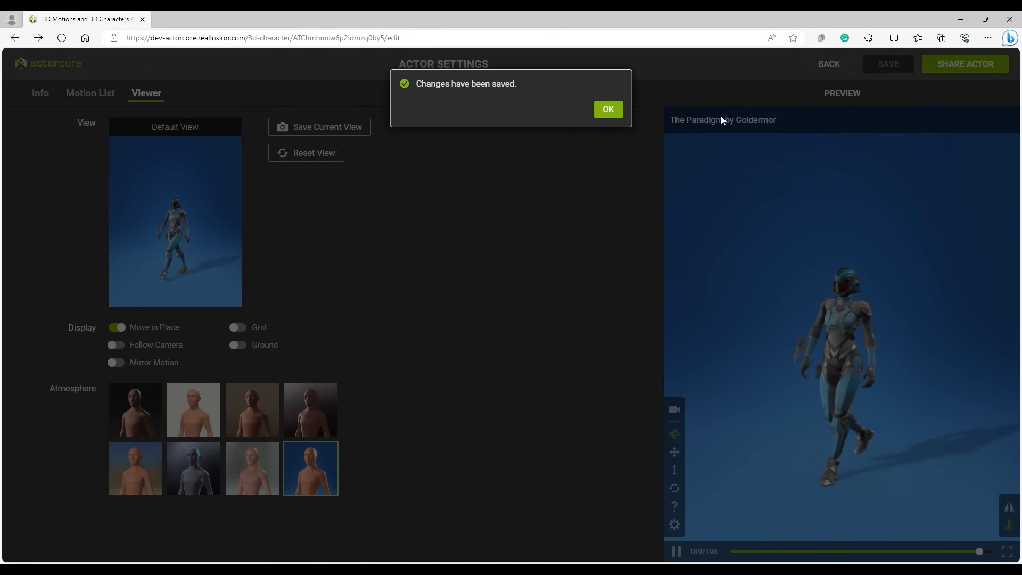
left_click(606, 109)
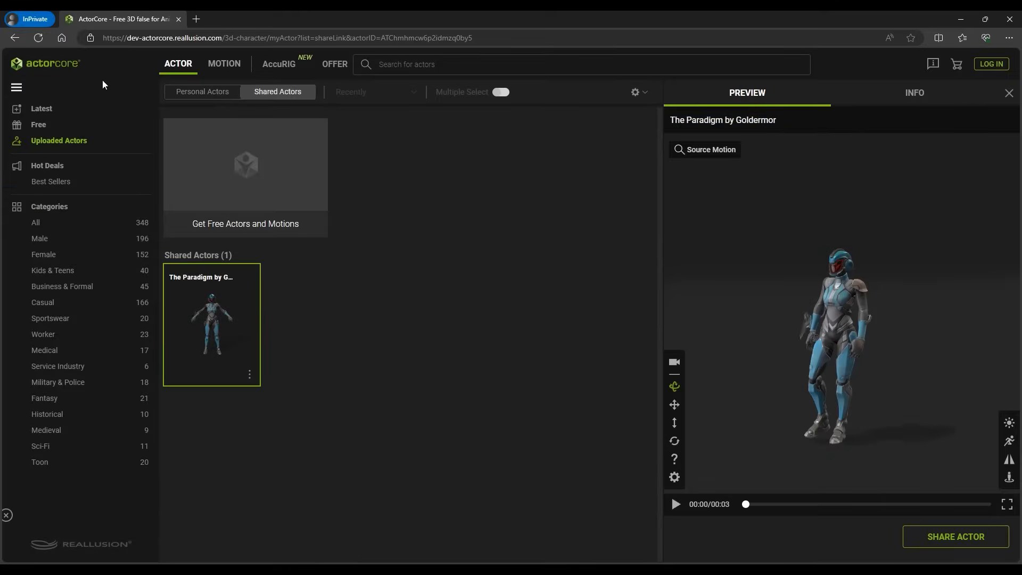
Step: Play the shared actor's preview and switch to Cheer Both Thumbs Like and Fist Jump Kick
left_click(38, 38)
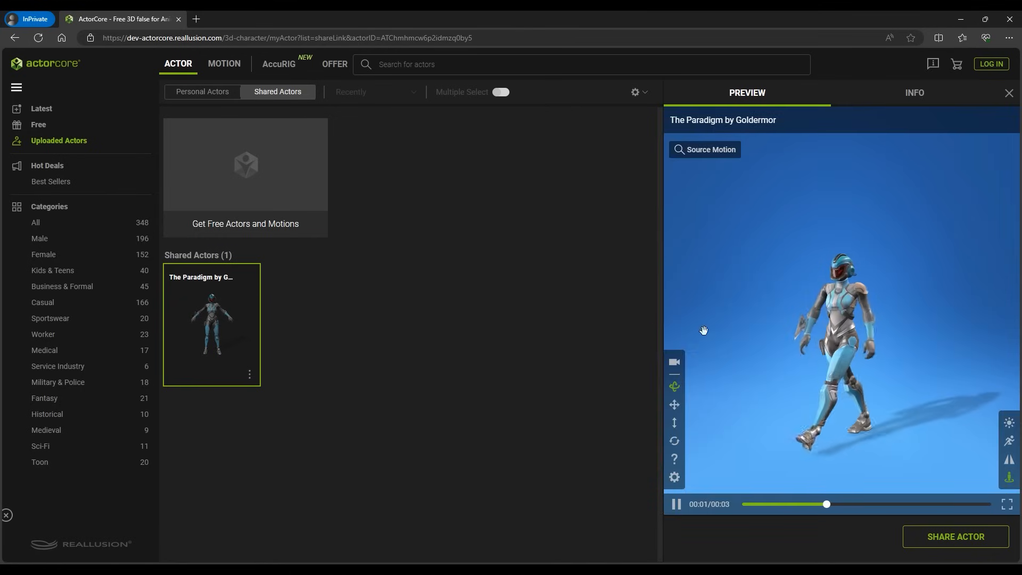
left_click(704, 149)
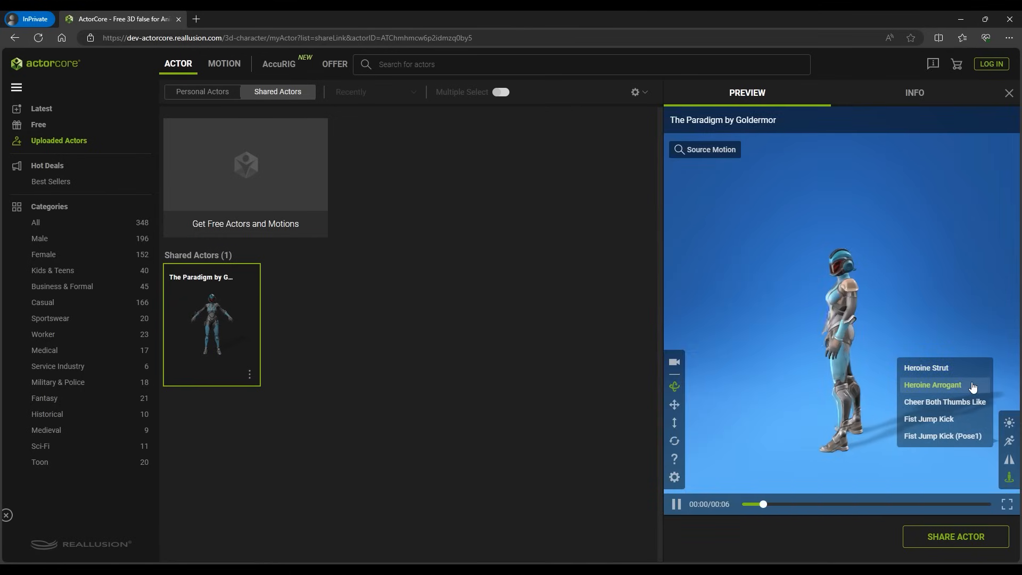
left_click(944, 401)
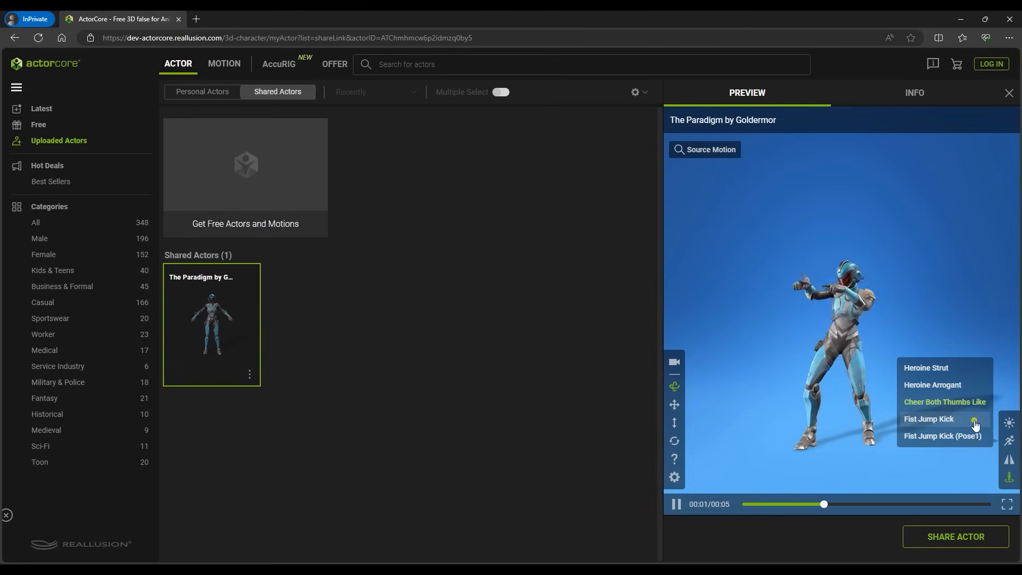
left_click(929, 419)
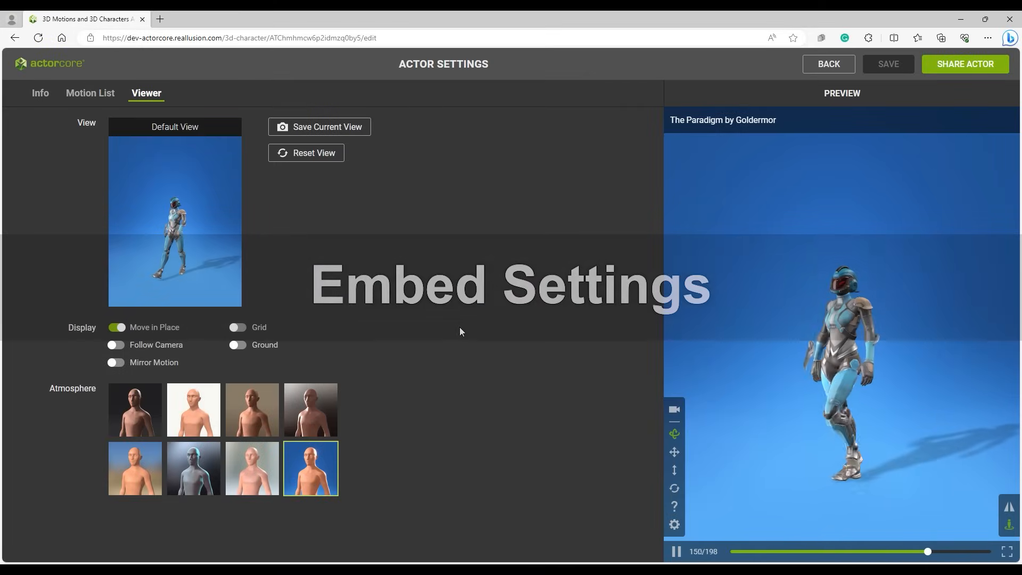
Step: Open Share Actor > Embed and turn off the title bar, controls and play bar
left_click(965, 64)
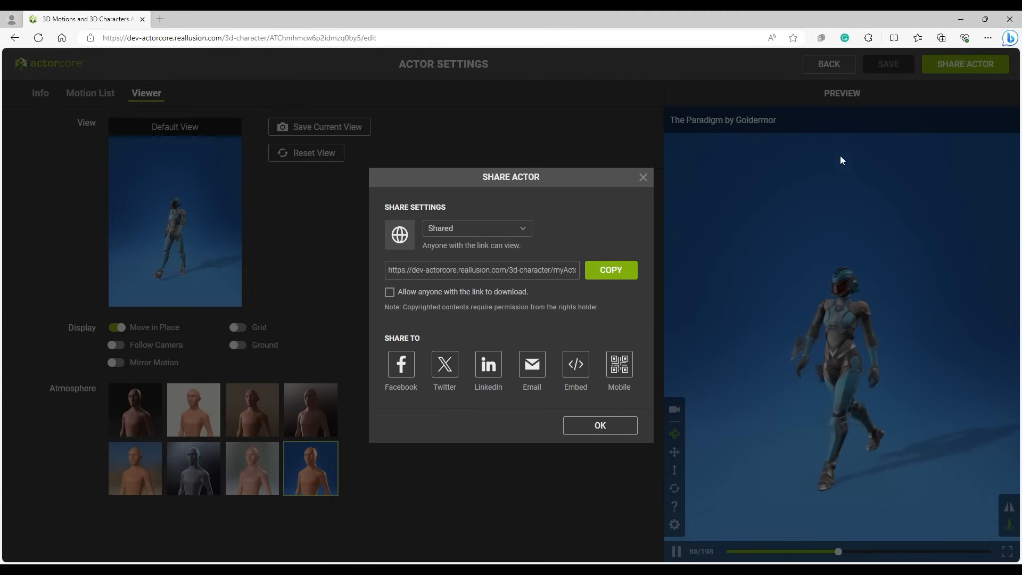
left_click(575, 369)
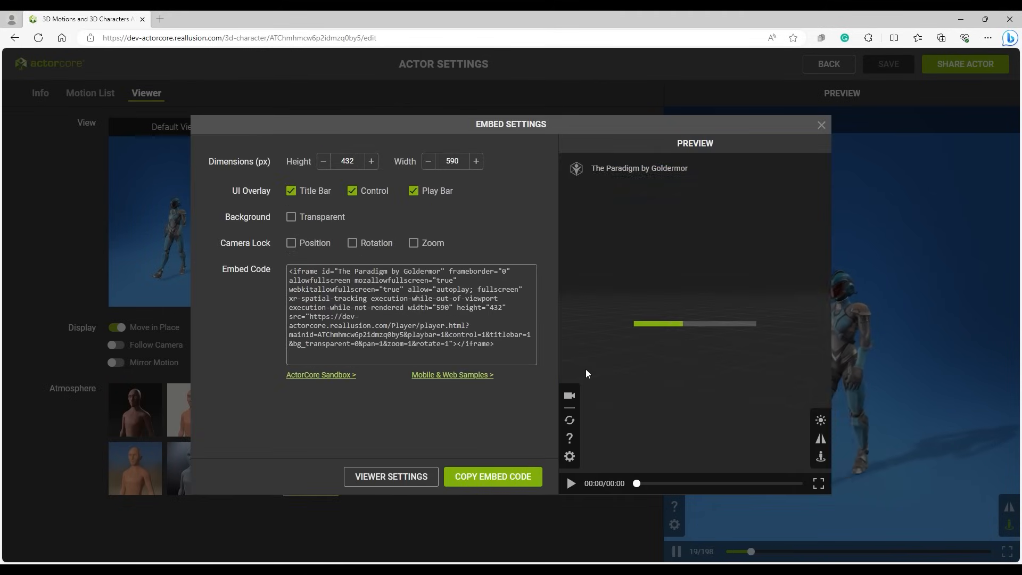
left_click(571, 483)
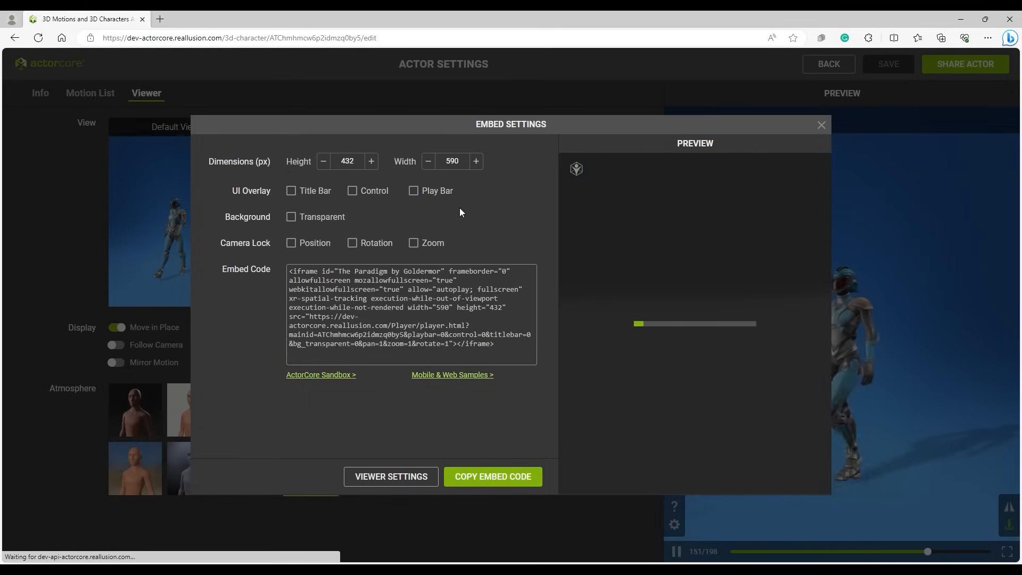
Step: Enable transparent background and lock camera position, rotation and zoom, copy the code, open the sandbox
left_click(291, 217)
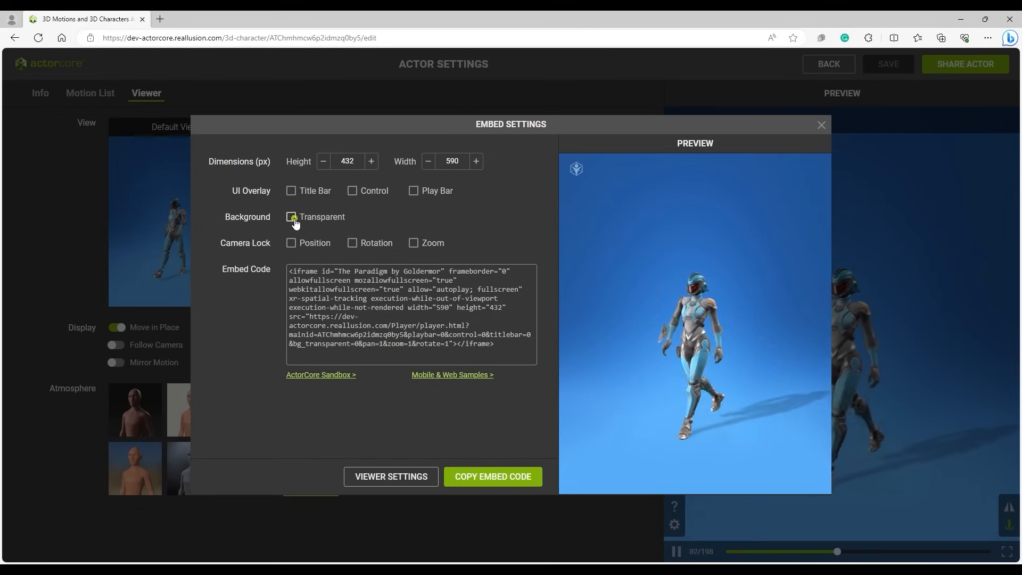
left_click(292, 217)
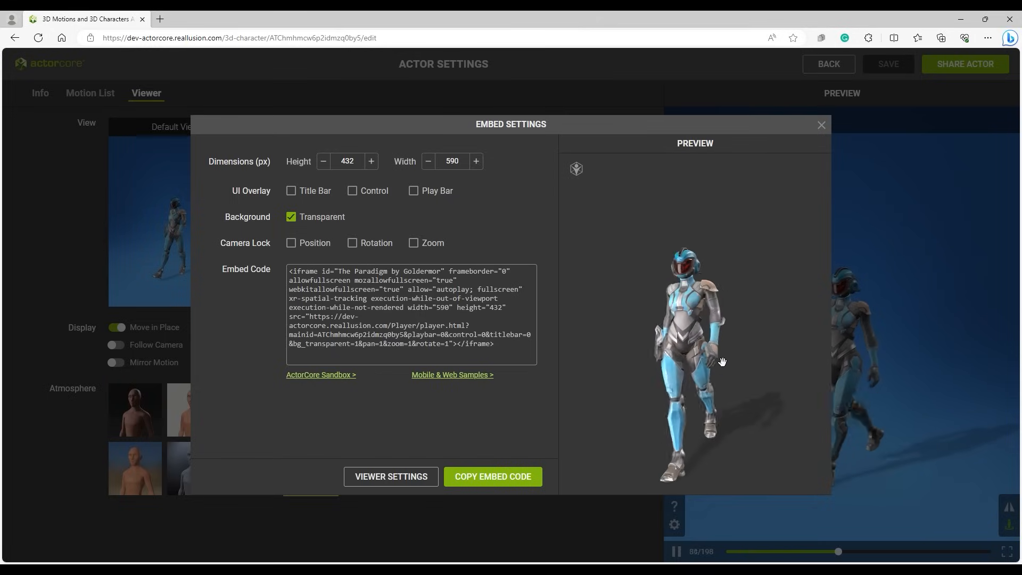
left_click(291, 243)
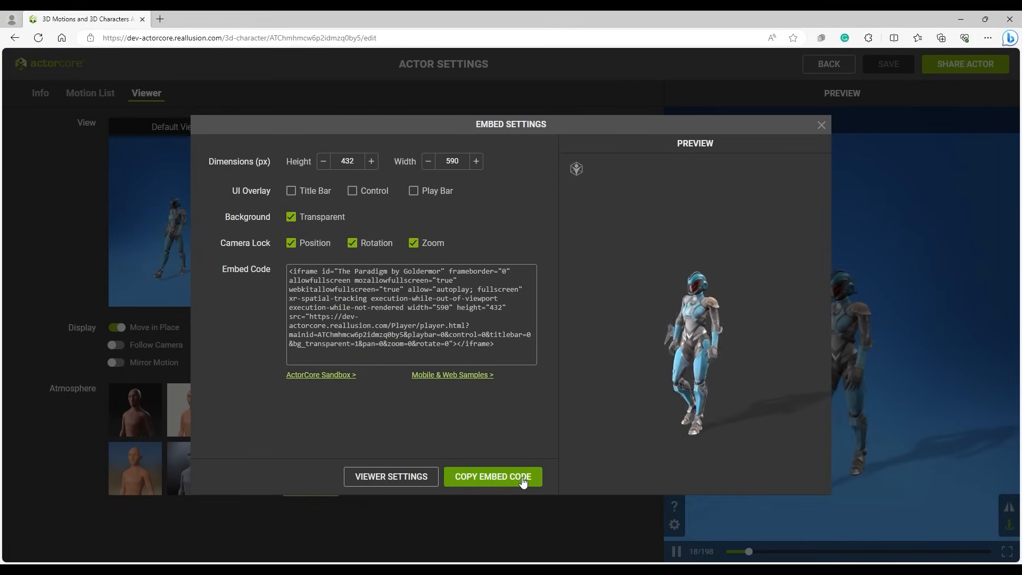
left_click(493, 477)
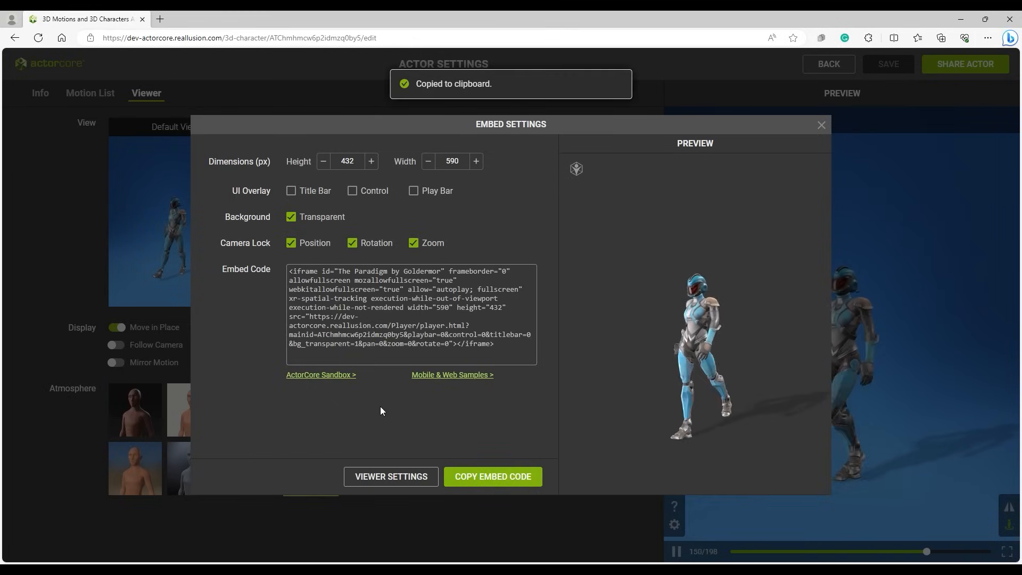
left_click(320, 374)
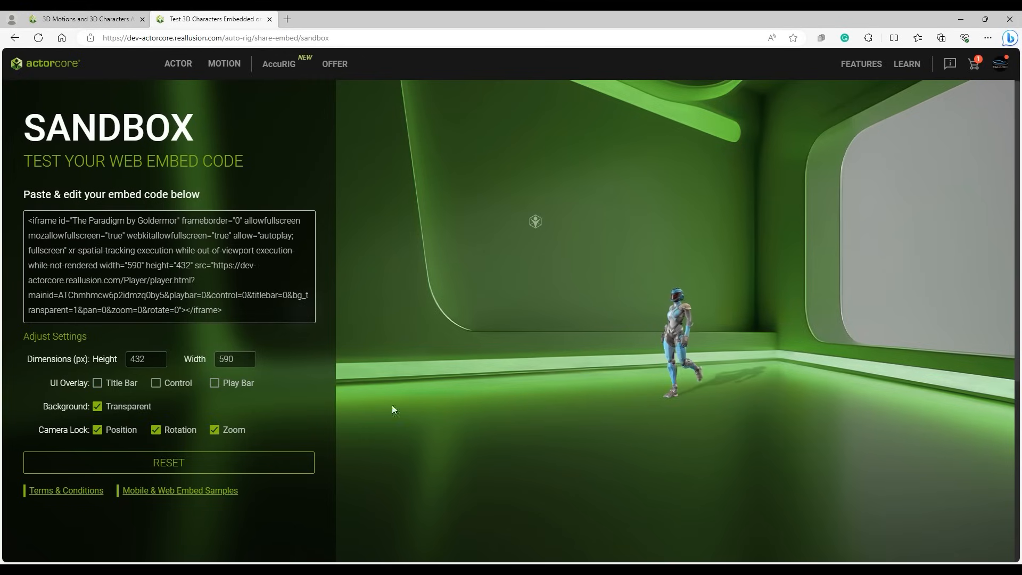
Step: Make the Sandbox embed 900 px tall with the control overlay, then return to Embed Settings
type("900")
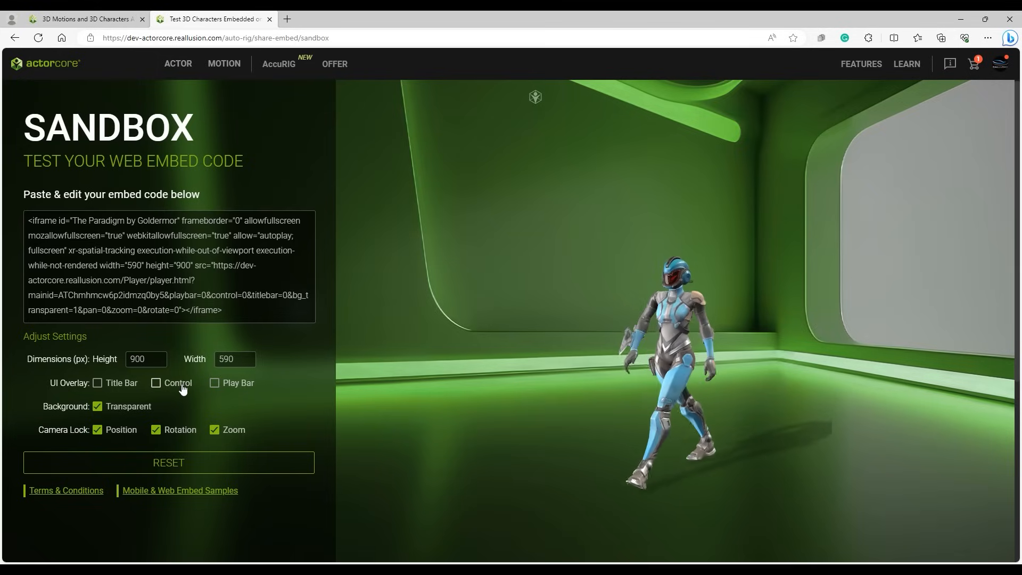
left_click(157, 383)
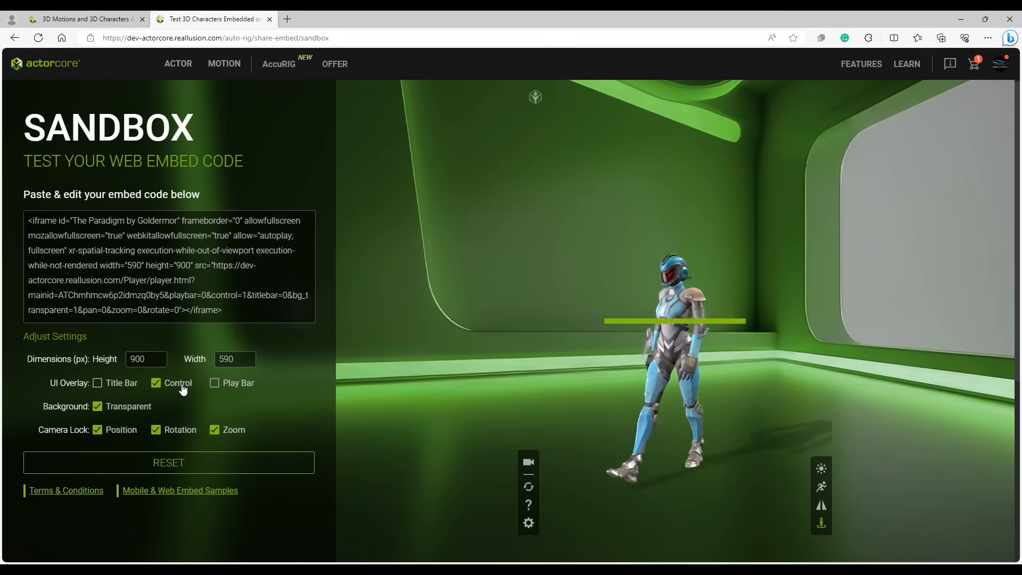
left_click(821, 486)
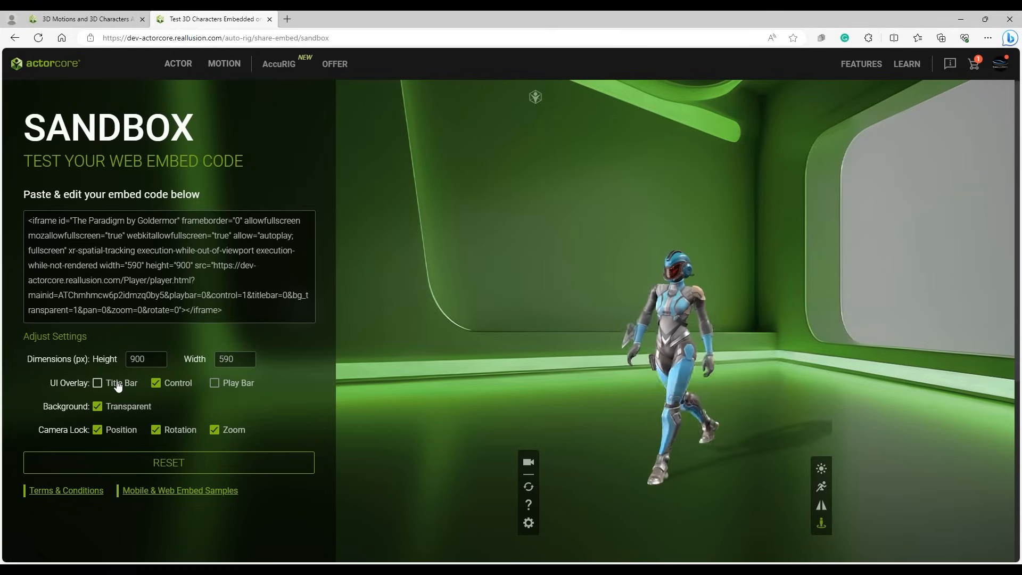
left_click(215, 383)
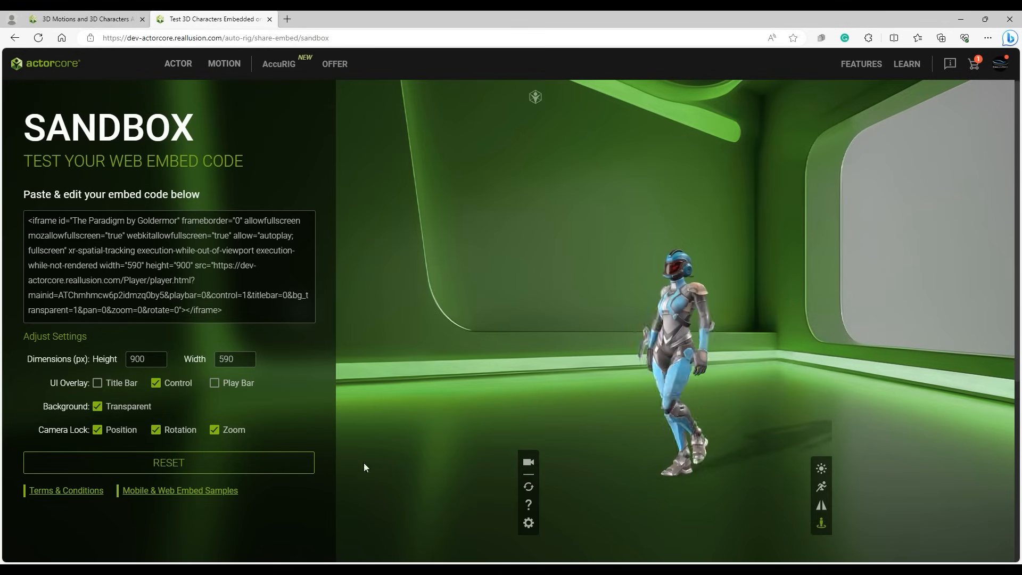
left_click(85, 18)
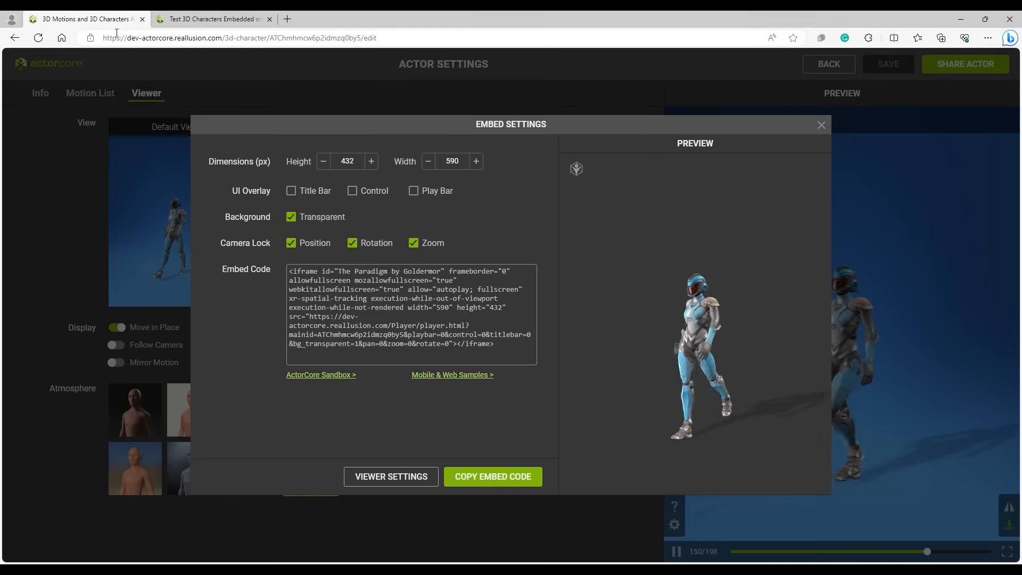
Step: Close Embed Settings and apply the dim dark-grey vignette atmosphere to the actor
left_click(821, 124)
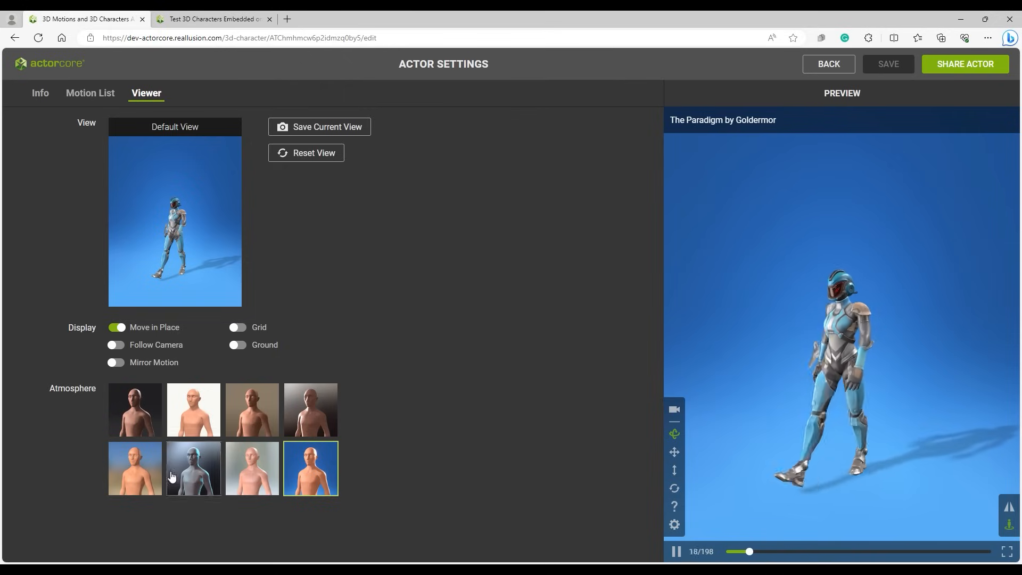
left_click(134, 468)
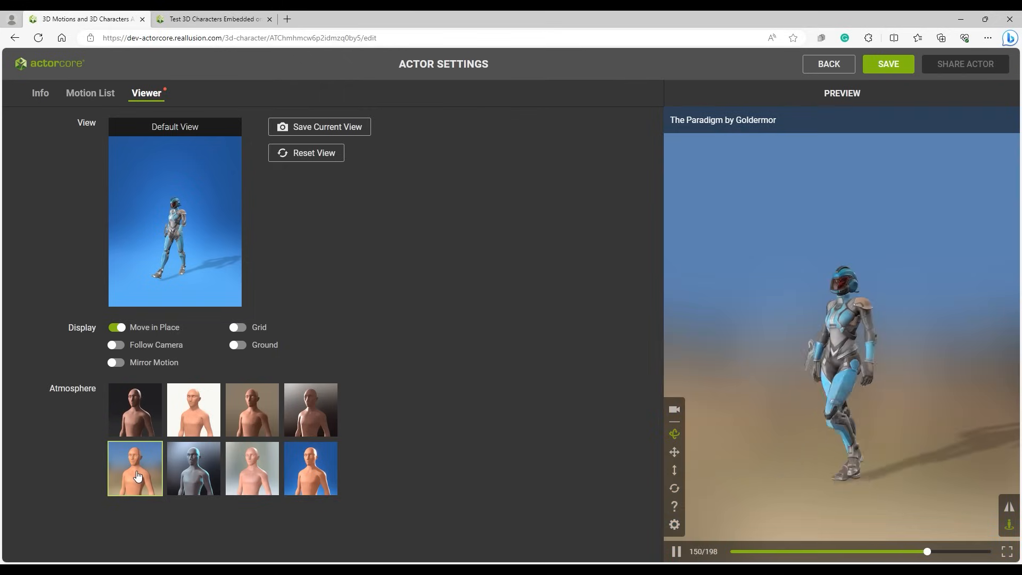
left_click(251, 410)
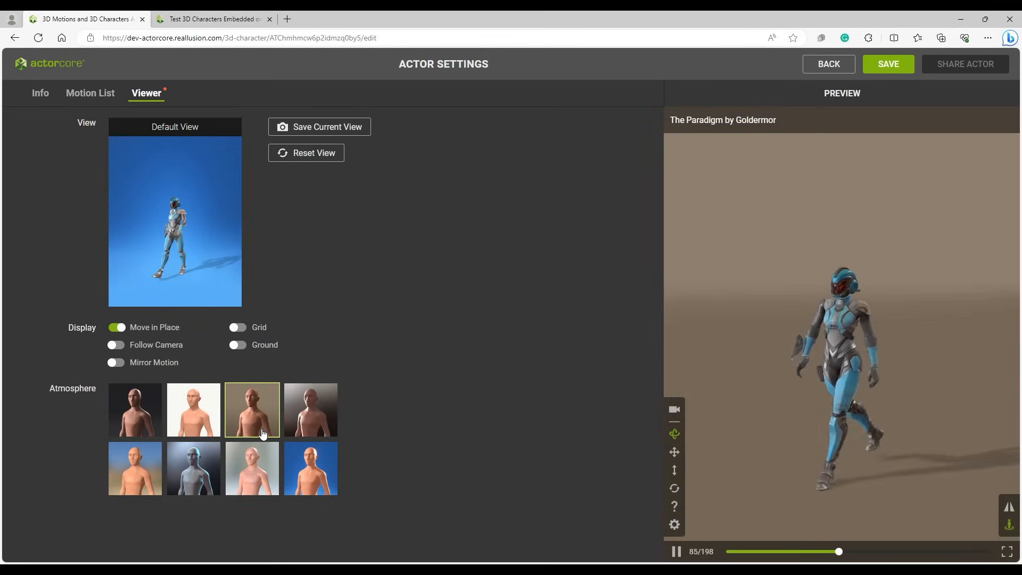
left_click(311, 410)
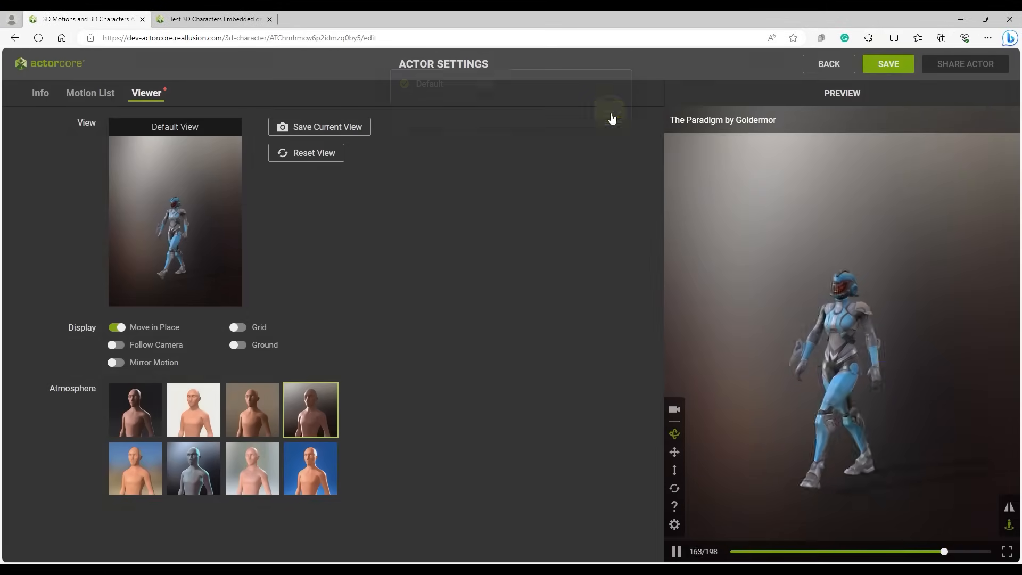
Step: Save the viewer changes, confirm, and reopen Embed Settings via Share Actor
left_click(888, 64)
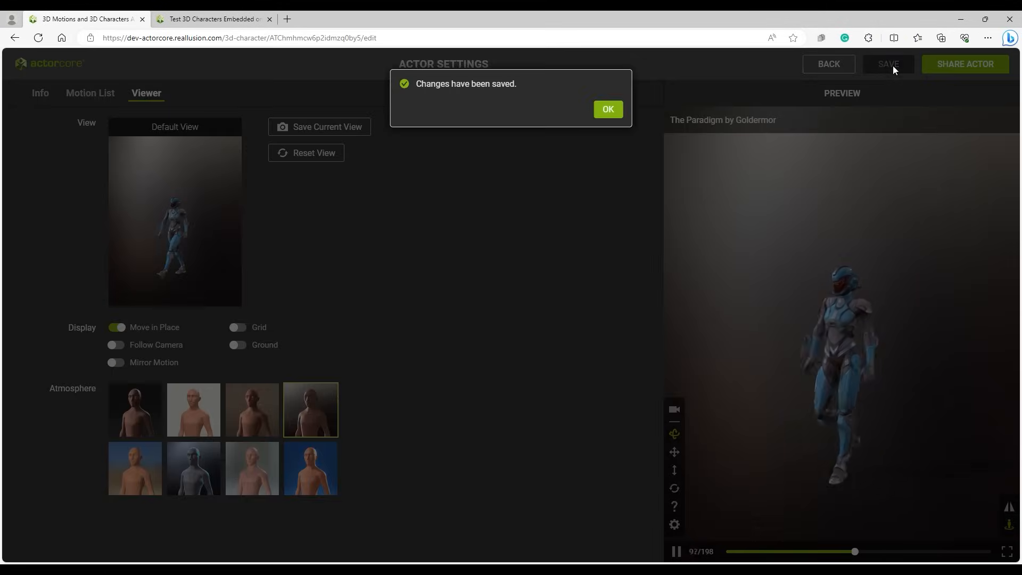
left_click(608, 109)
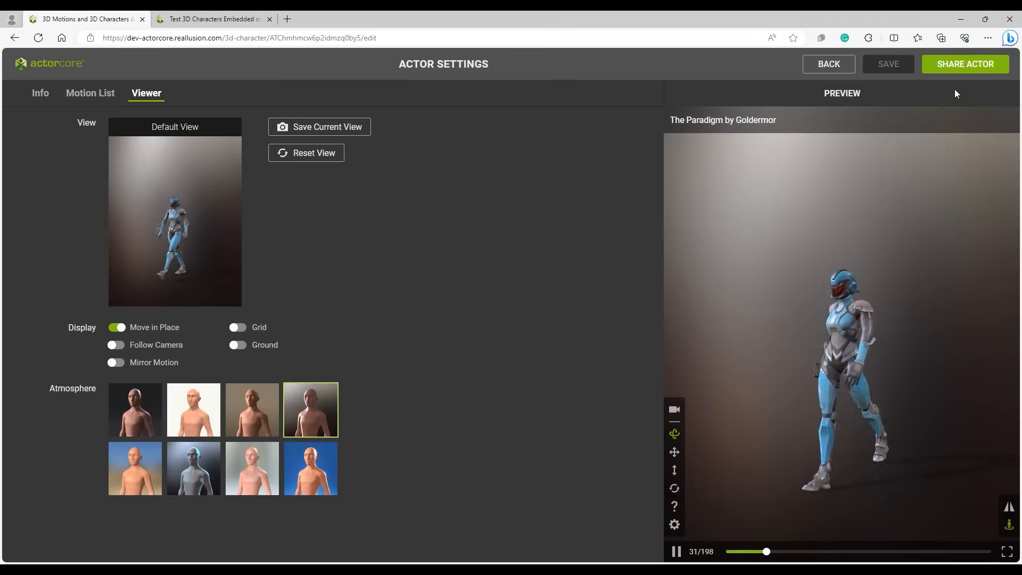
left_click(965, 64)
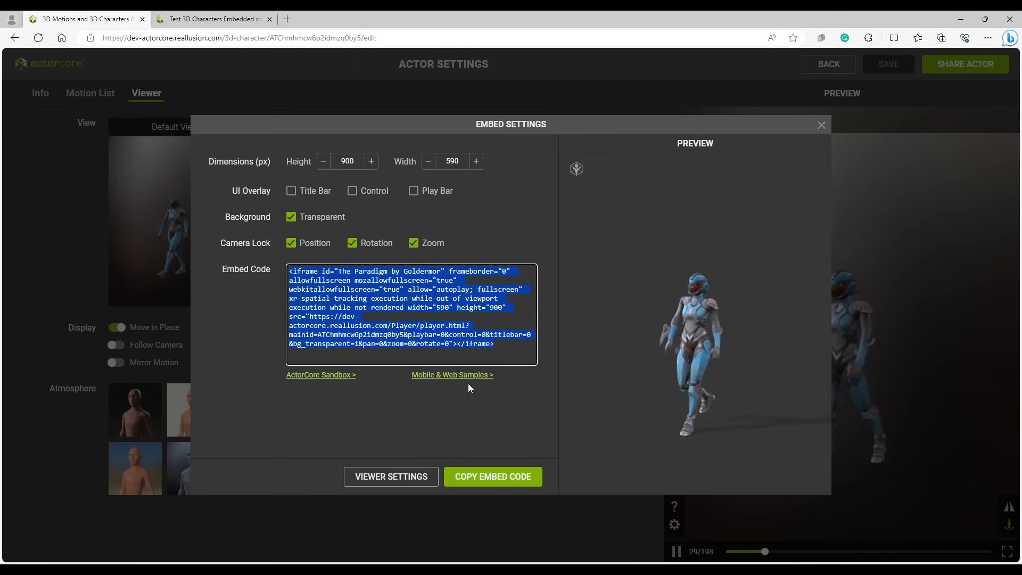
Step: Turn on the player control overlay in the Sandbox preview
left_click(210, 19)
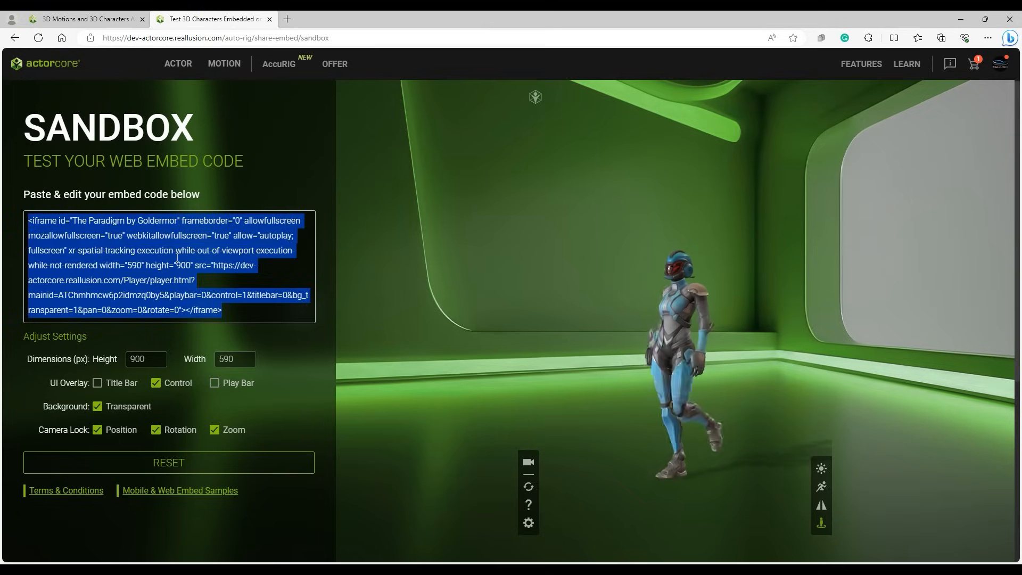
left_click(156, 383)
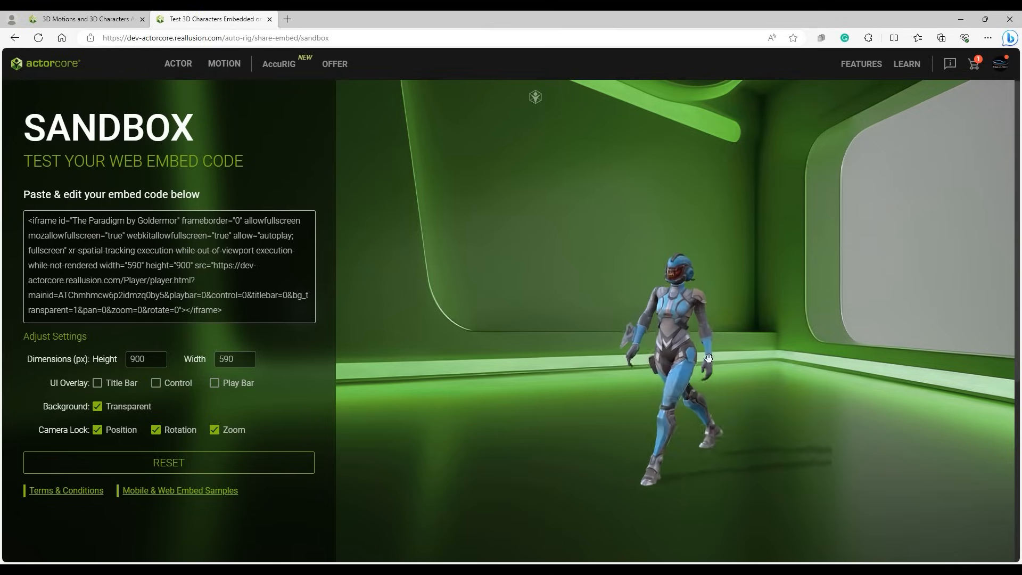
left_click(157, 383)
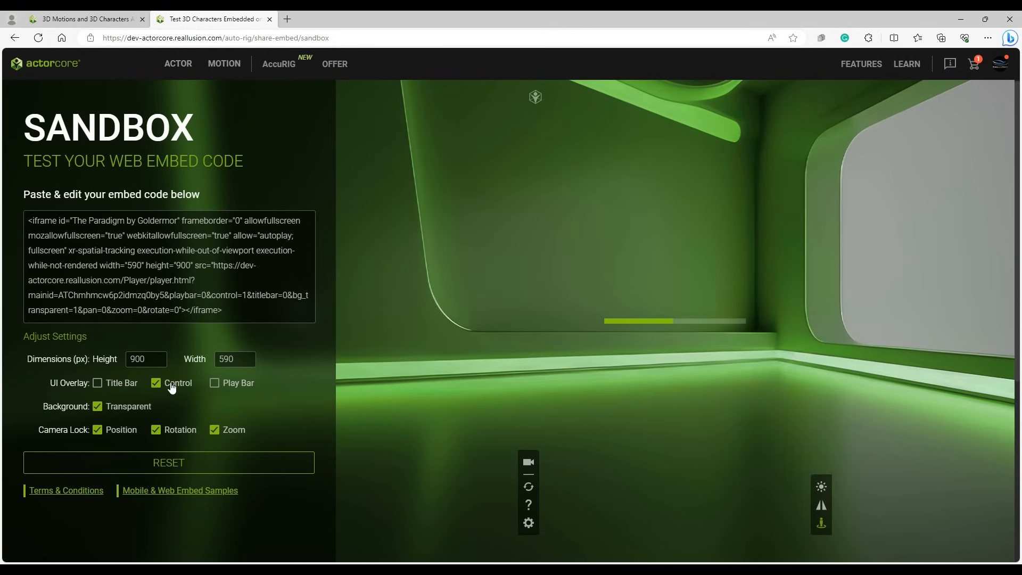
Step: Play Cheer Both Thumbs Like, Fist Jump Kick and Fist Jump Kick (Pose1) from the motion list
left_click(821, 486)
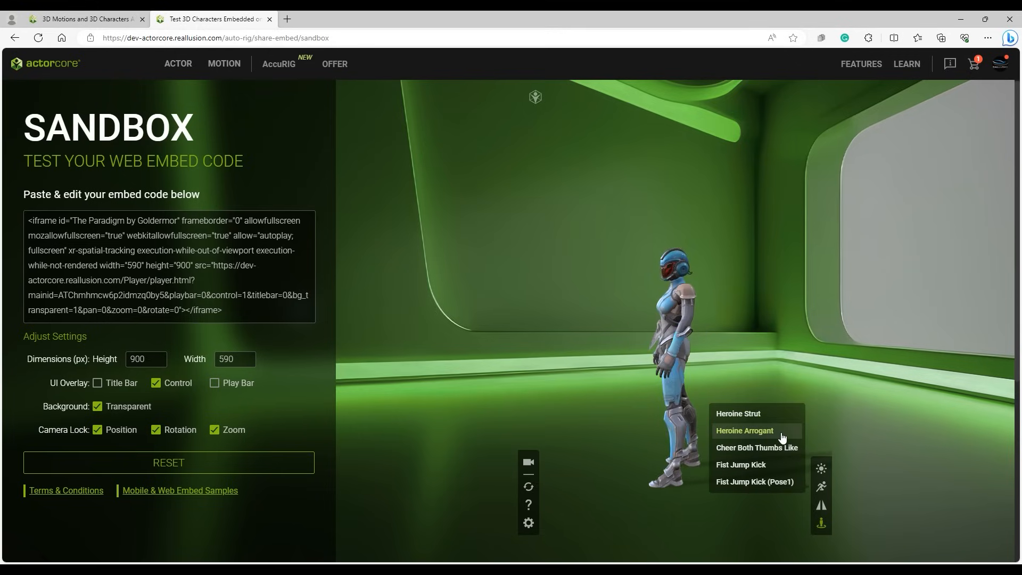
left_click(744, 431)
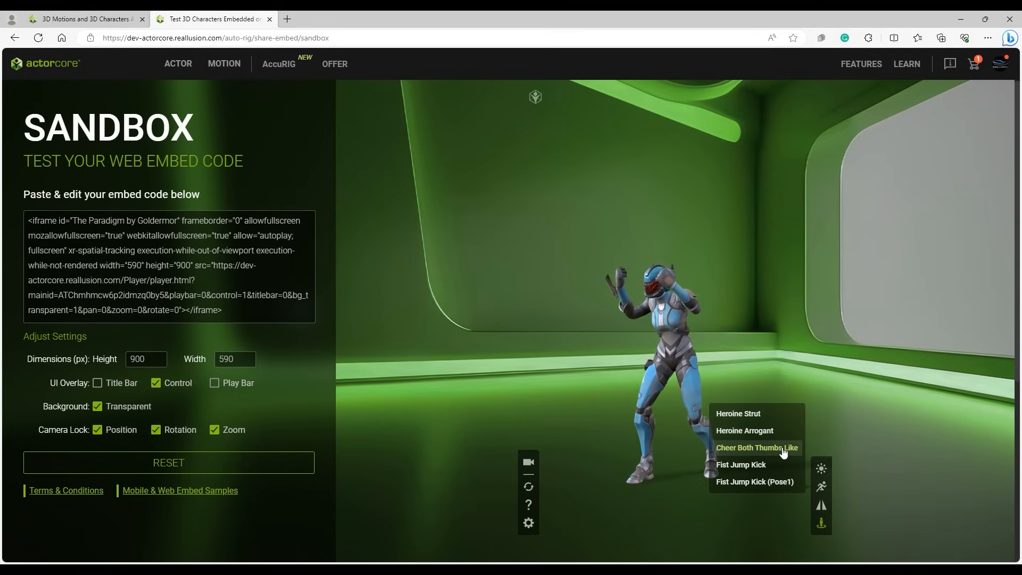
left_click(740, 464)
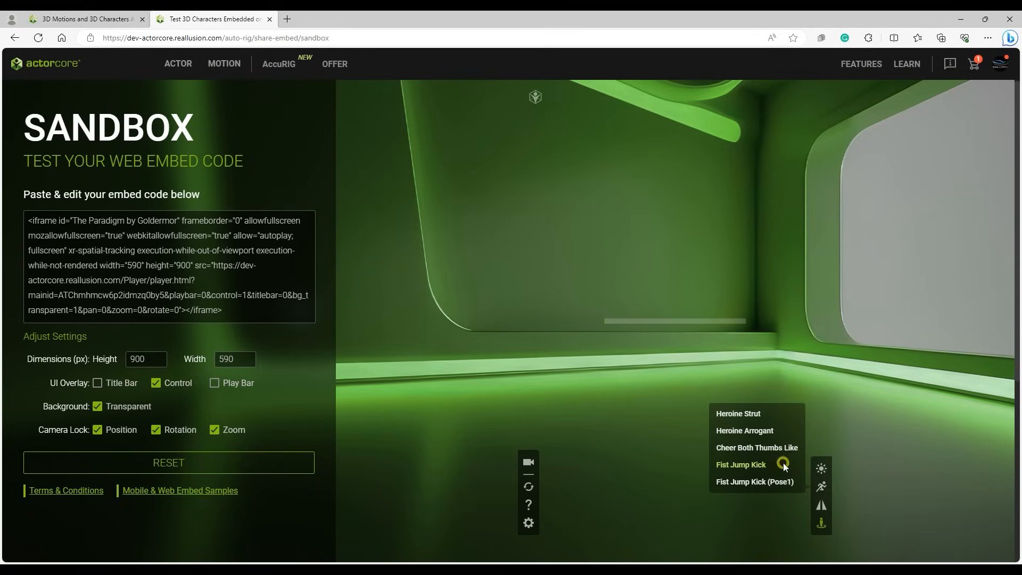
left_click(741, 465)
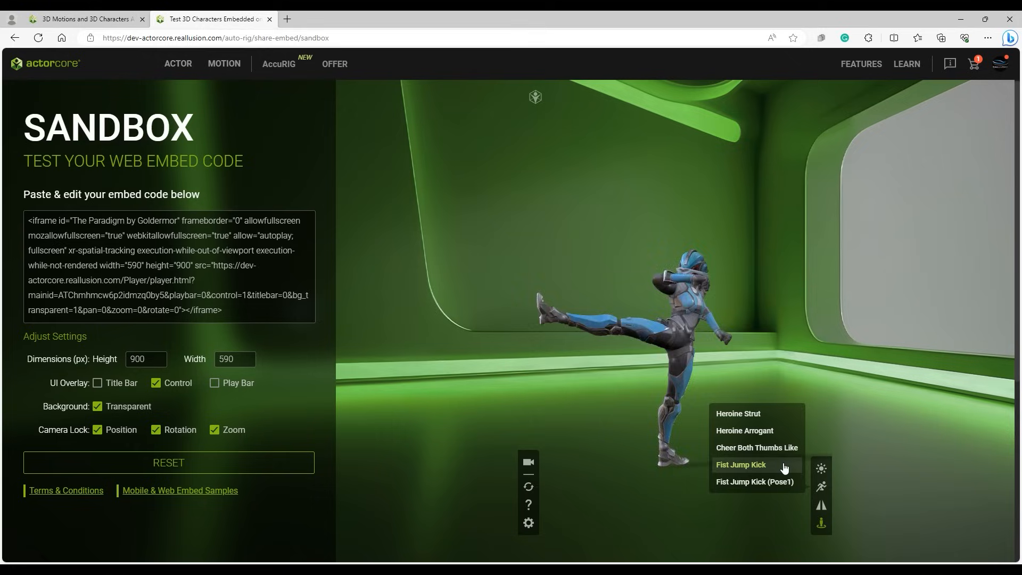
left_click(755, 482)
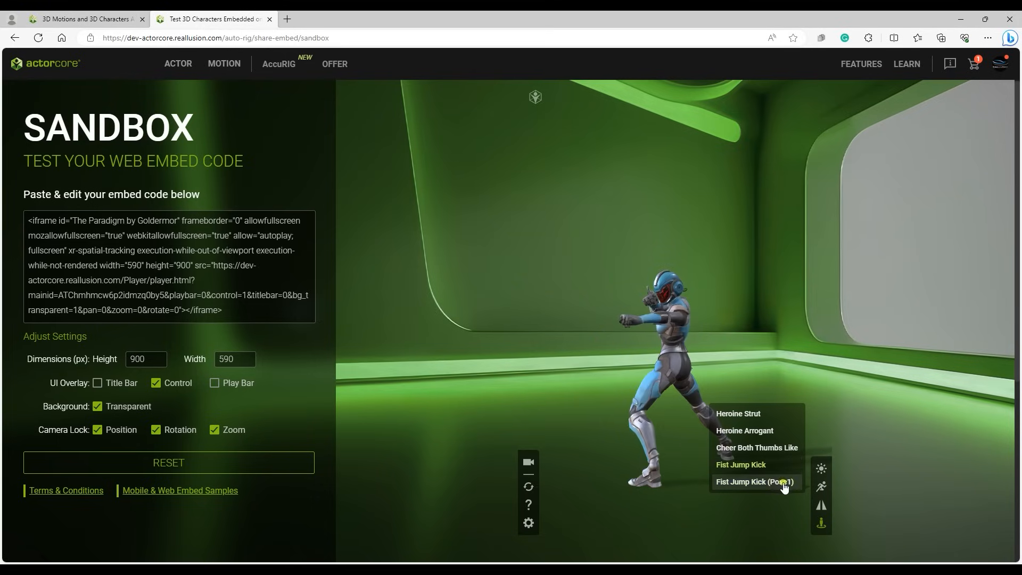
left_click(755, 482)
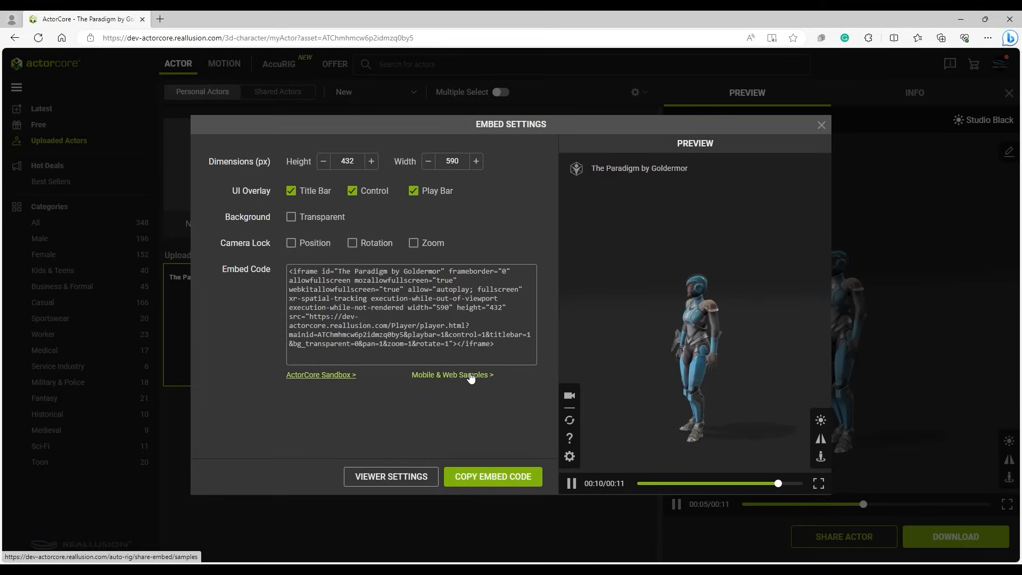
Step: Open Mobile & Web Embed Samples, scroll to Pose & Motion, and select POSE 2
left_click(451, 374)
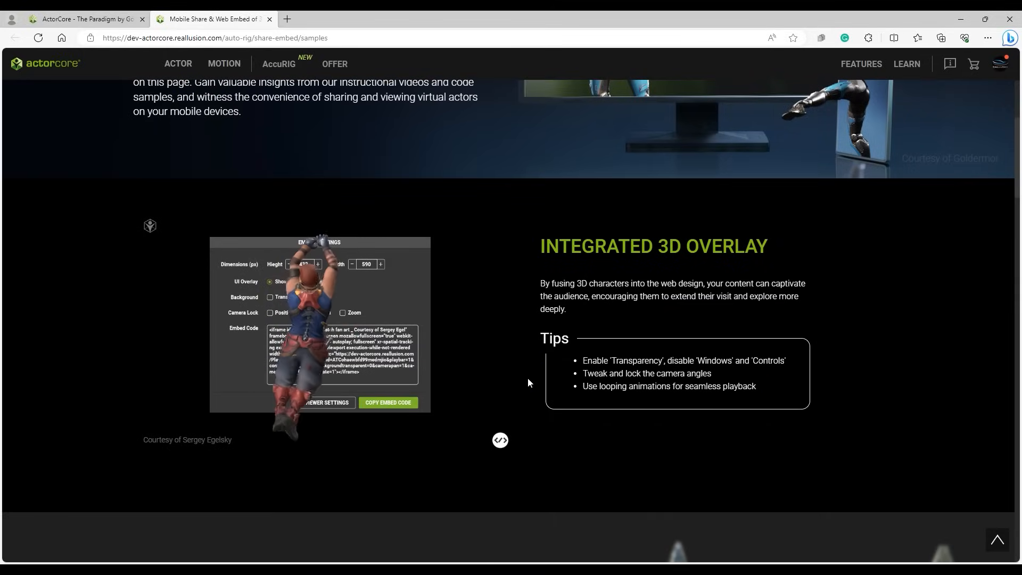
scroll("down", 3)
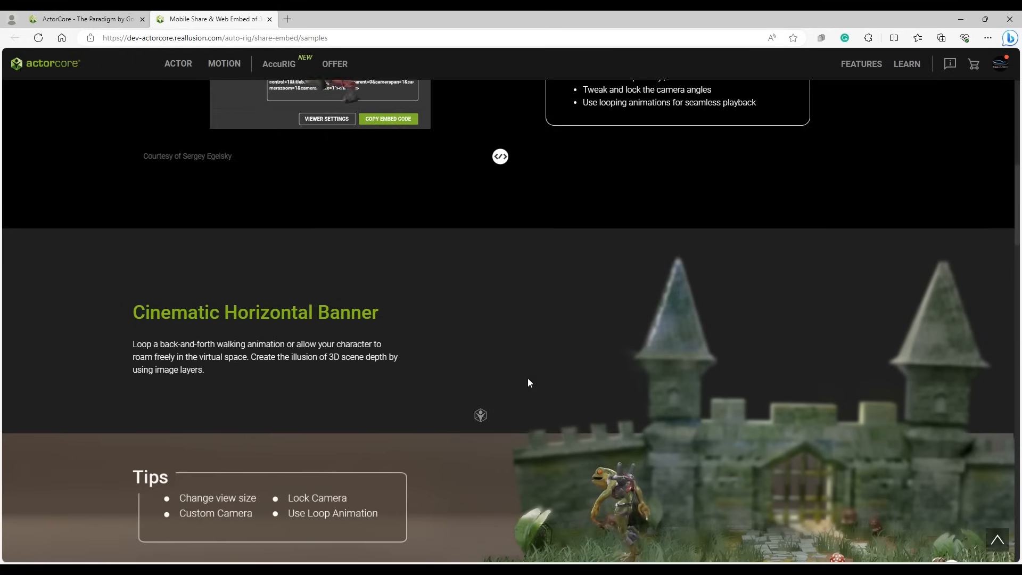
scroll("down", 3)
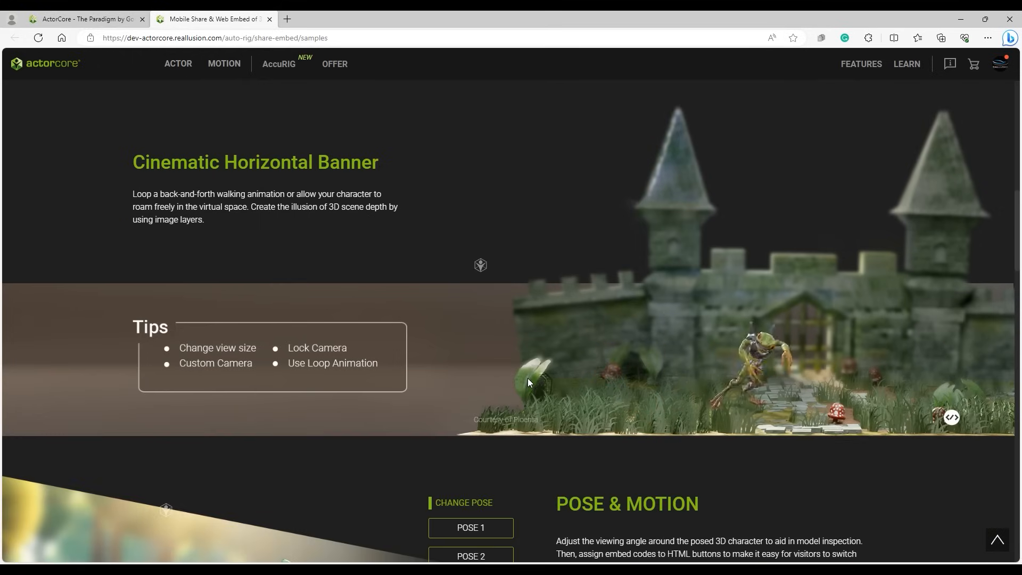
scroll("down", 3)
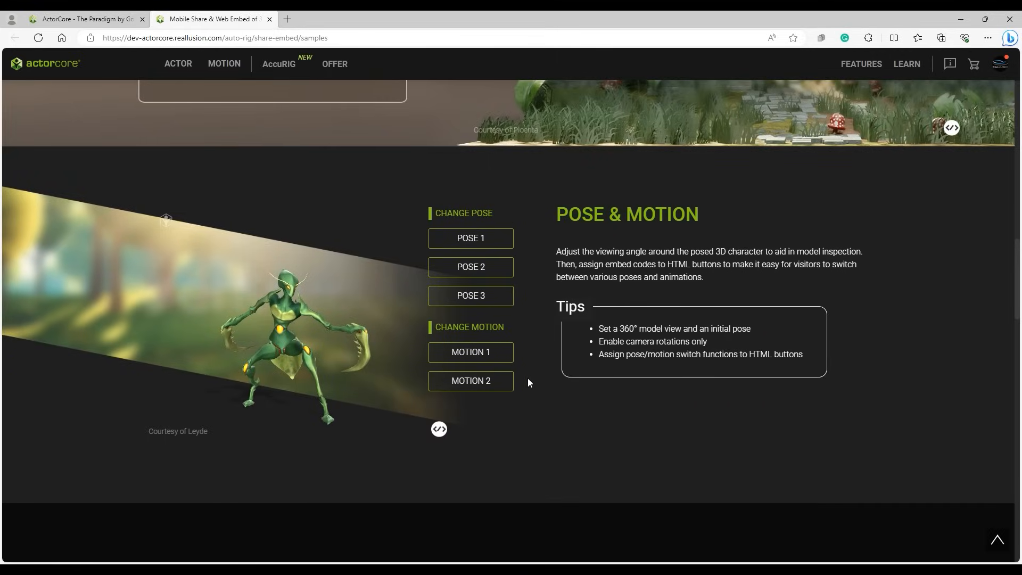
left_click(470, 267)
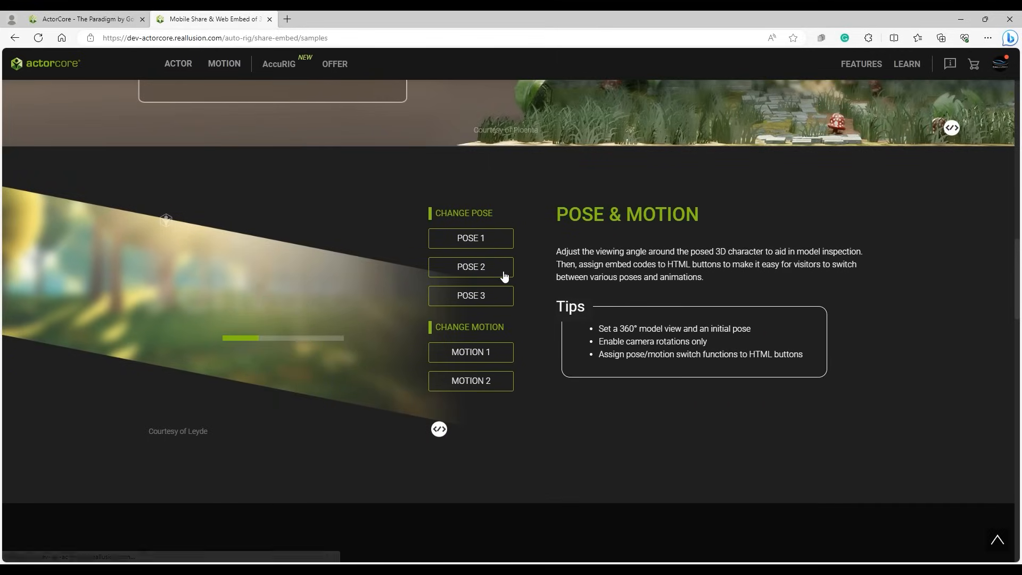